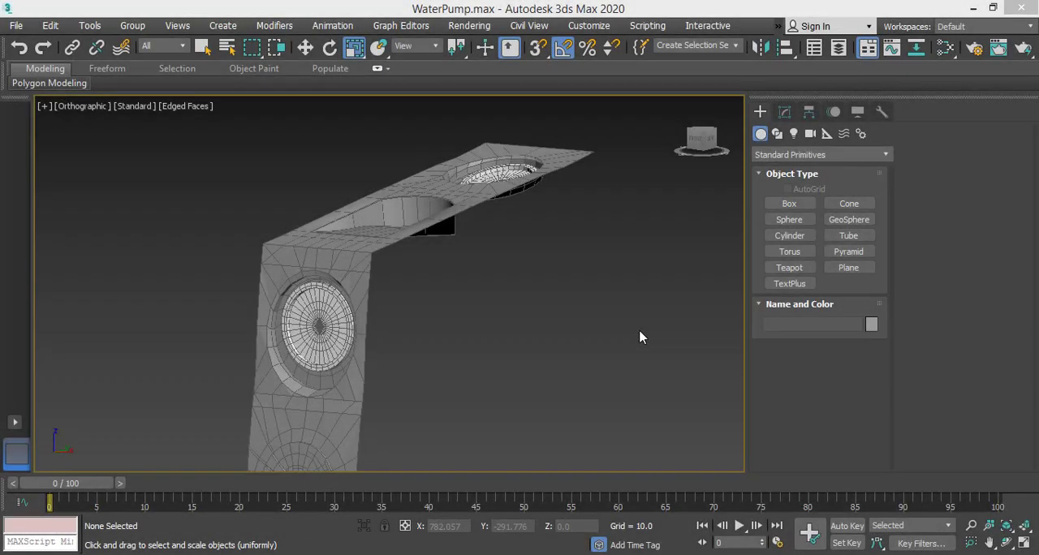
# Inspect the pump body in the viewport and select the housing, Cylinder007.
pyautogui.click(305, 246)
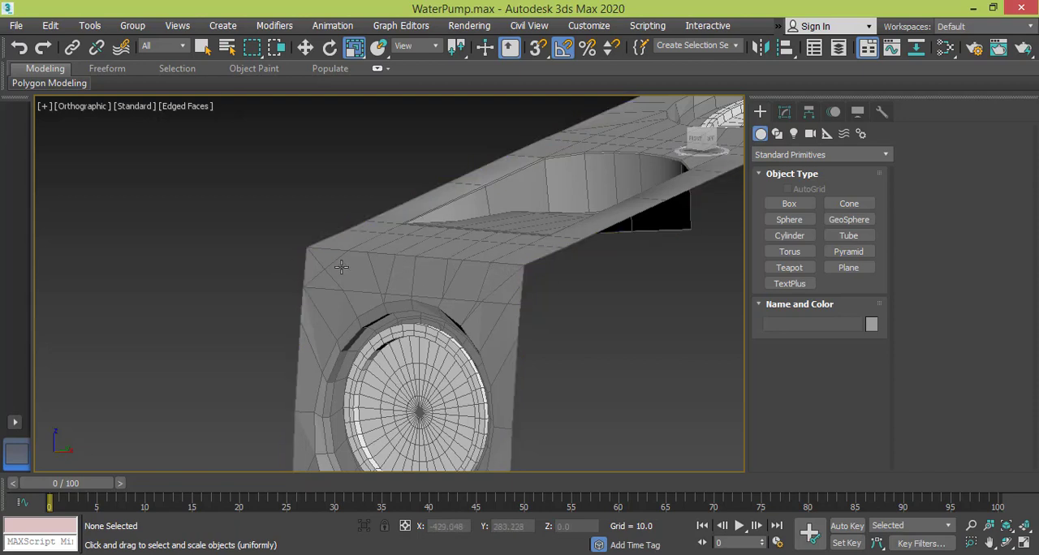
pyautogui.click(352, 247)
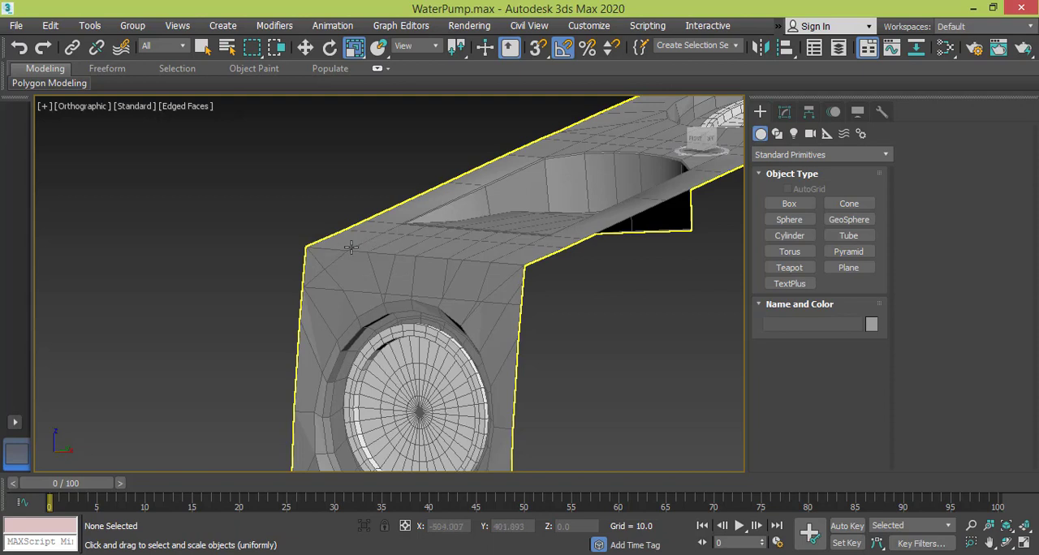
pyautogui.moveTo(473, 283)
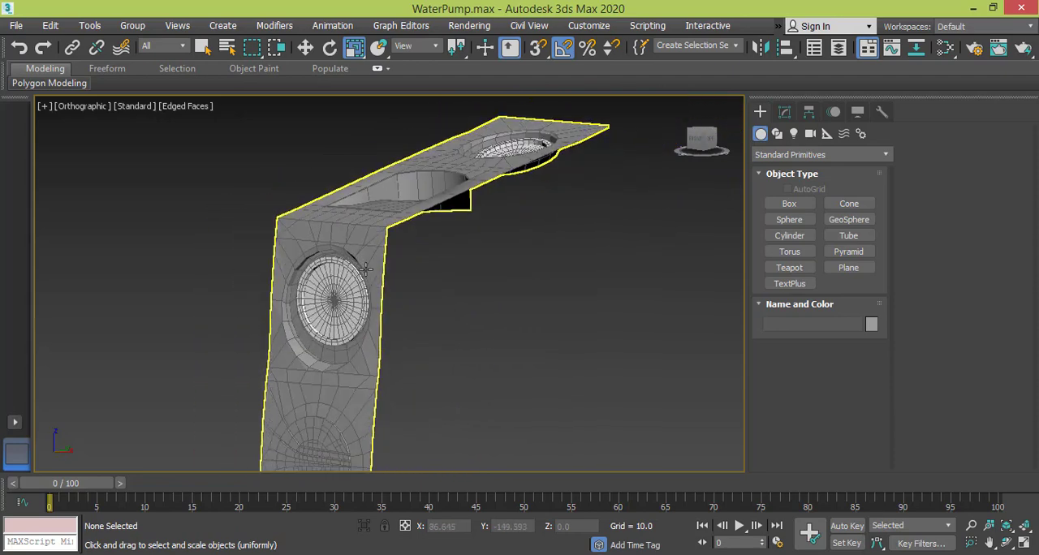
pyautogui.click(465, 238)
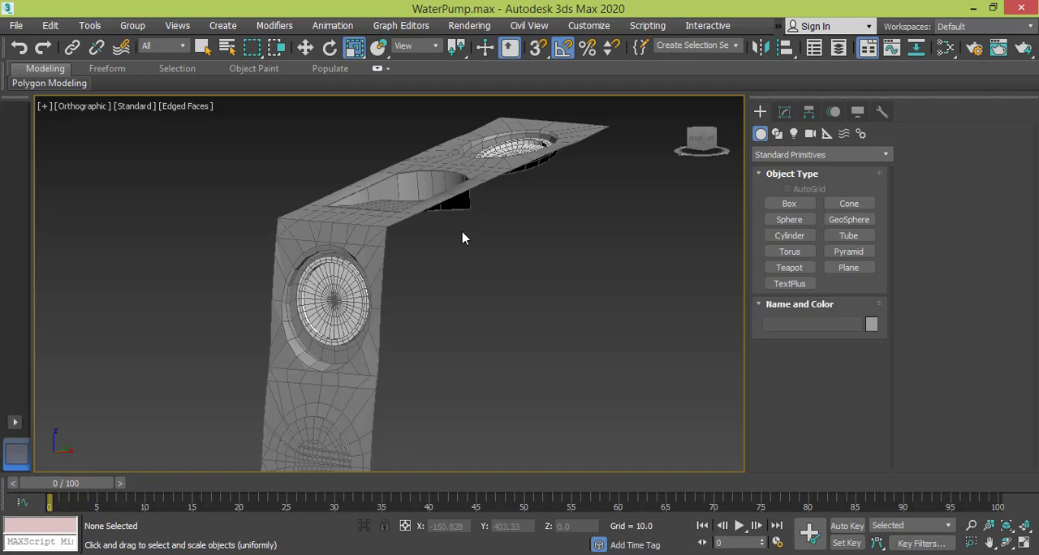
pyautogui.click(451, 198)
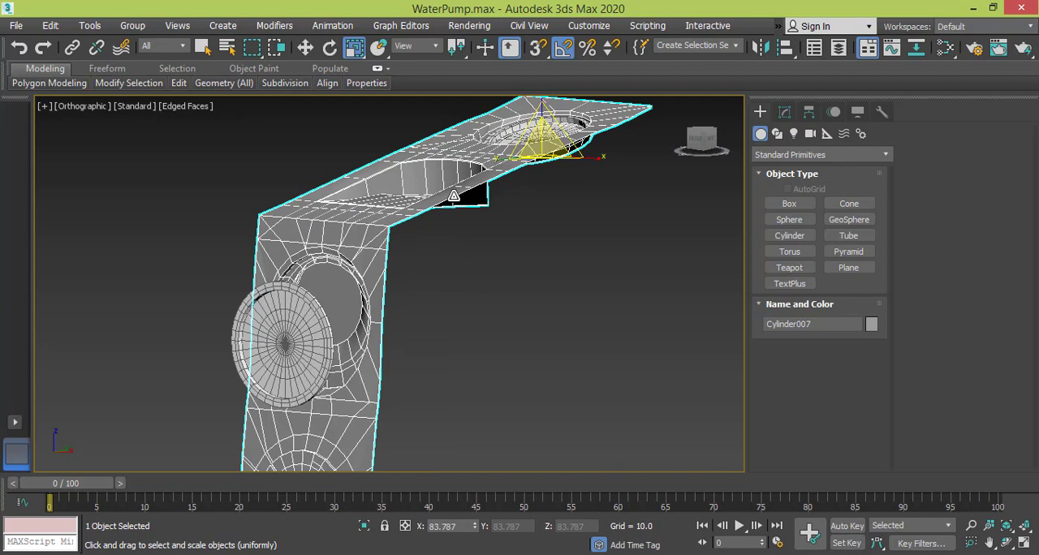
# View the reference photo of the pump's top button in Windows Photo Viewer.
pyautogui.click(454, 250)
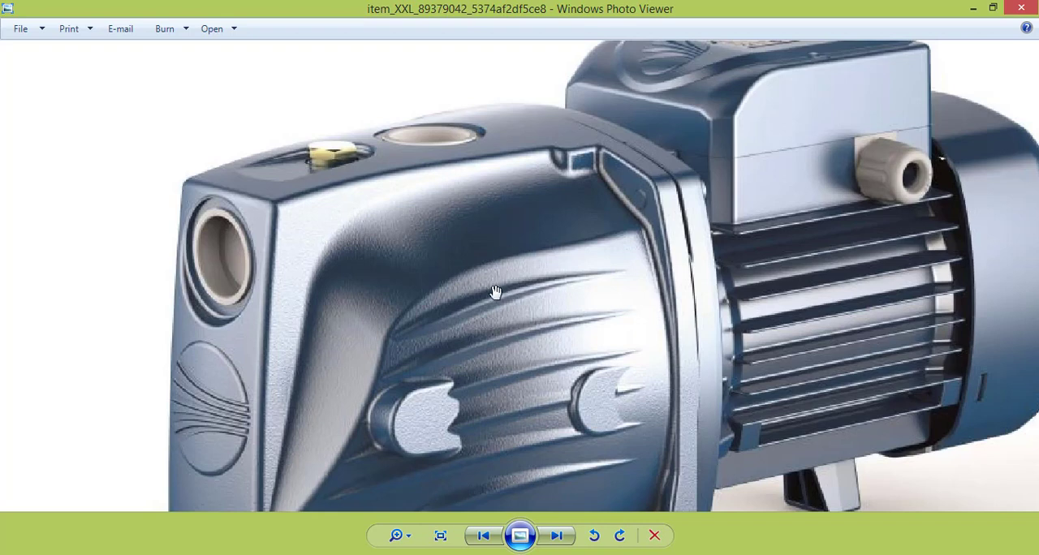
pyautogui.moveTo(331, 146)
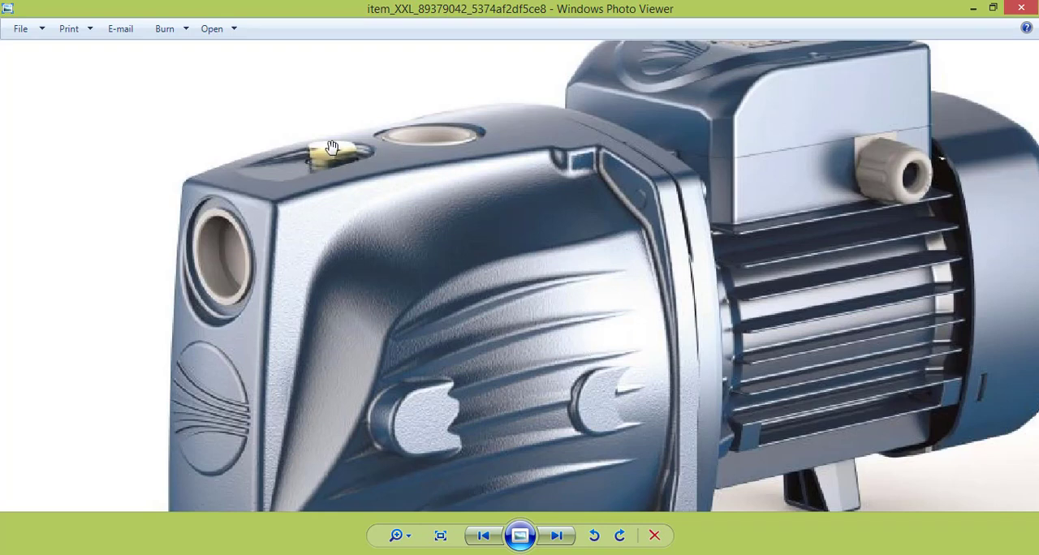
pyautogui.moveTo(330, 154)
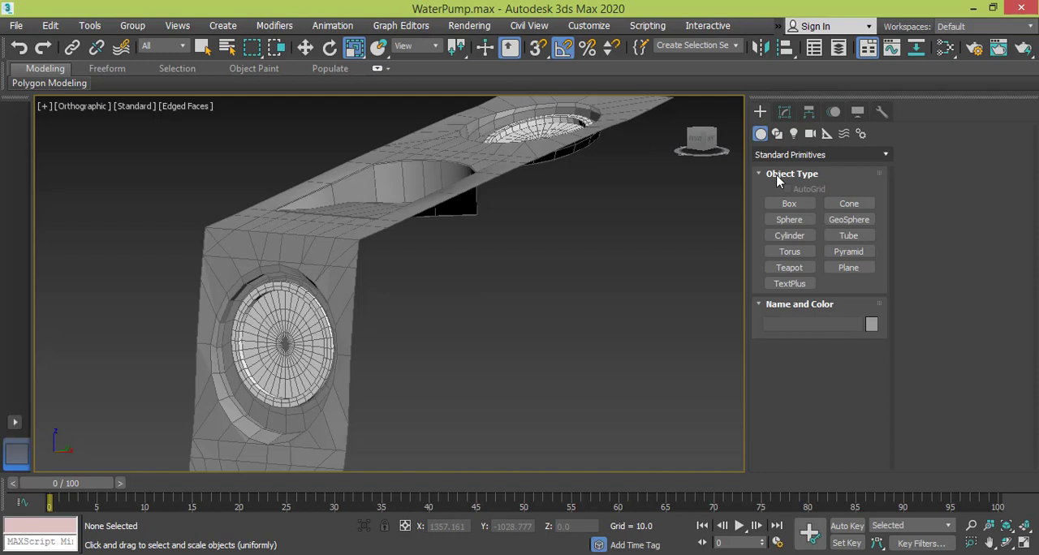
# Return to 3ds Max with the Top view showing the housing's recessed slot.
pyautogui.click(789, 203)
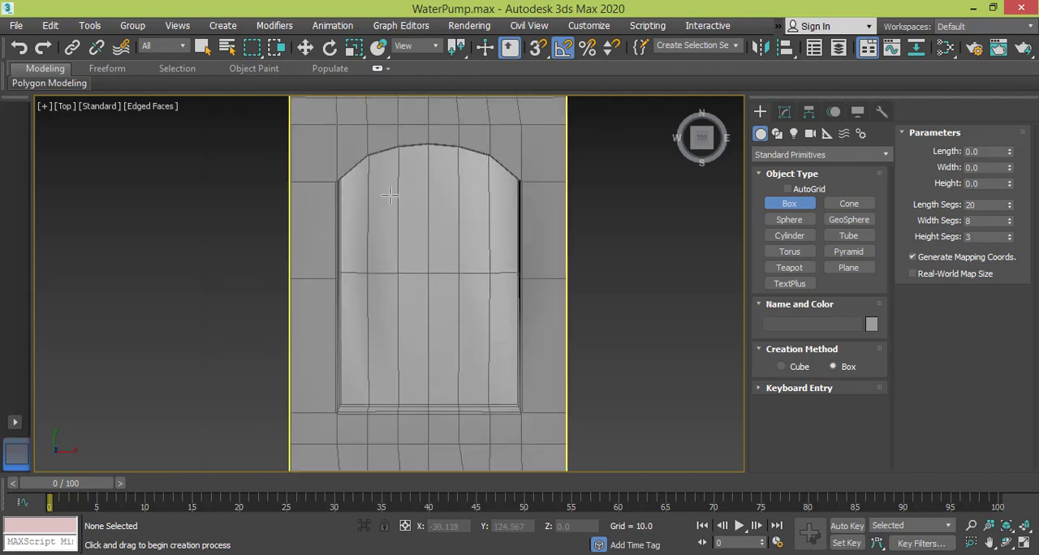
pyautogui.moveTo(563, 274)
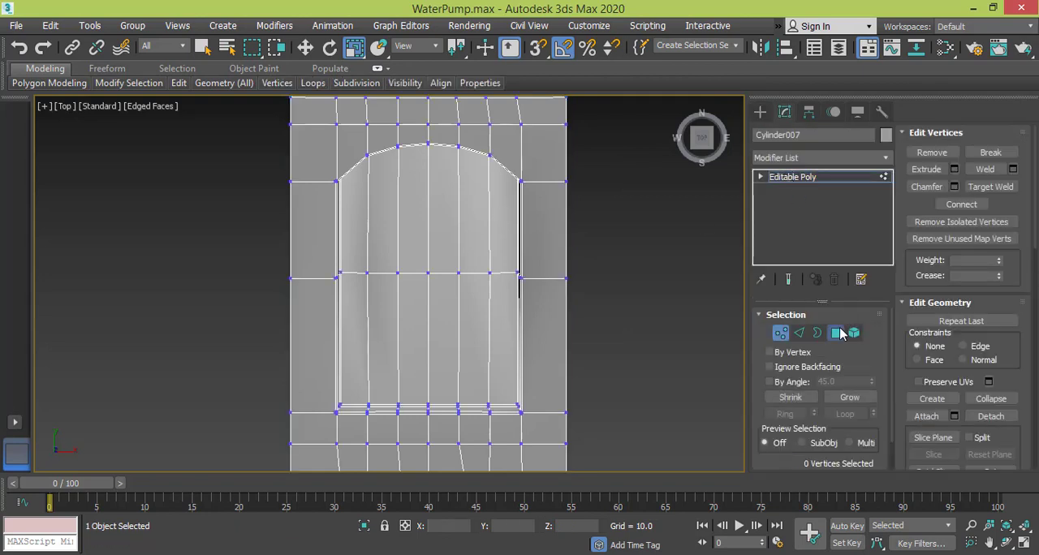
# In Polygon mode, insert a SwiftLoop edge loop across the recess below the rounded end.
pyautogui.click(836, 333)
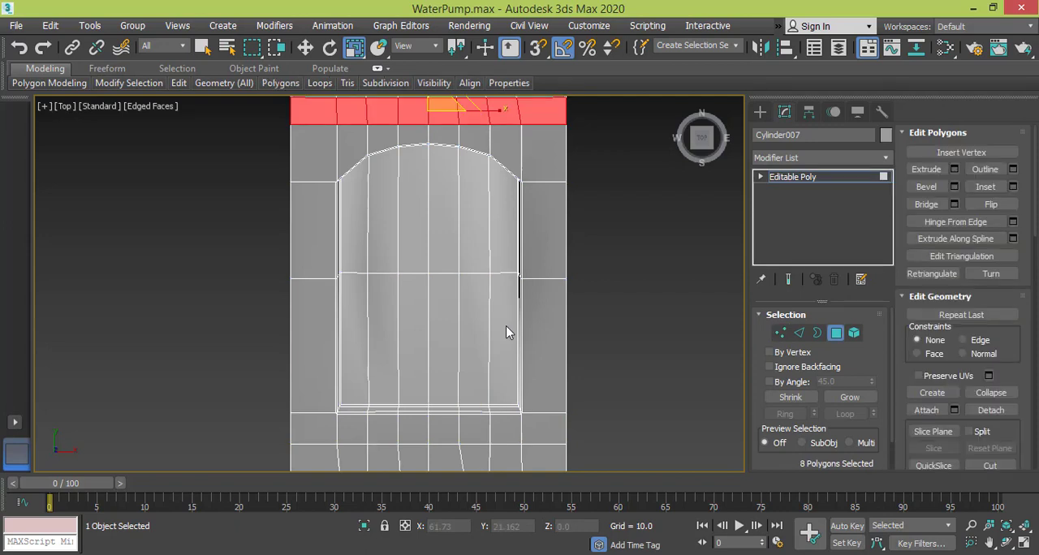
pyautogui.moveTo(491, 231)
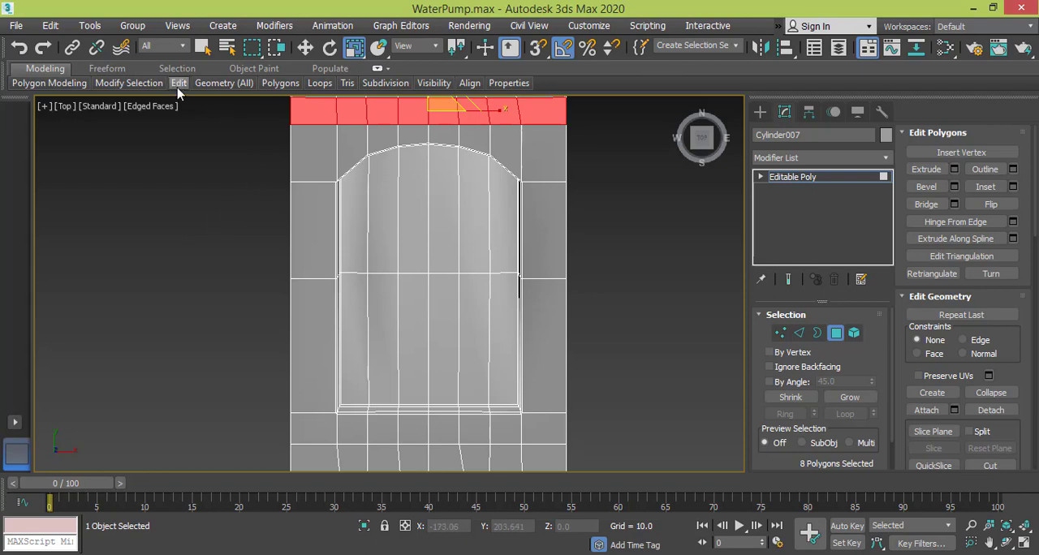
pyautogui.click(224, 83)
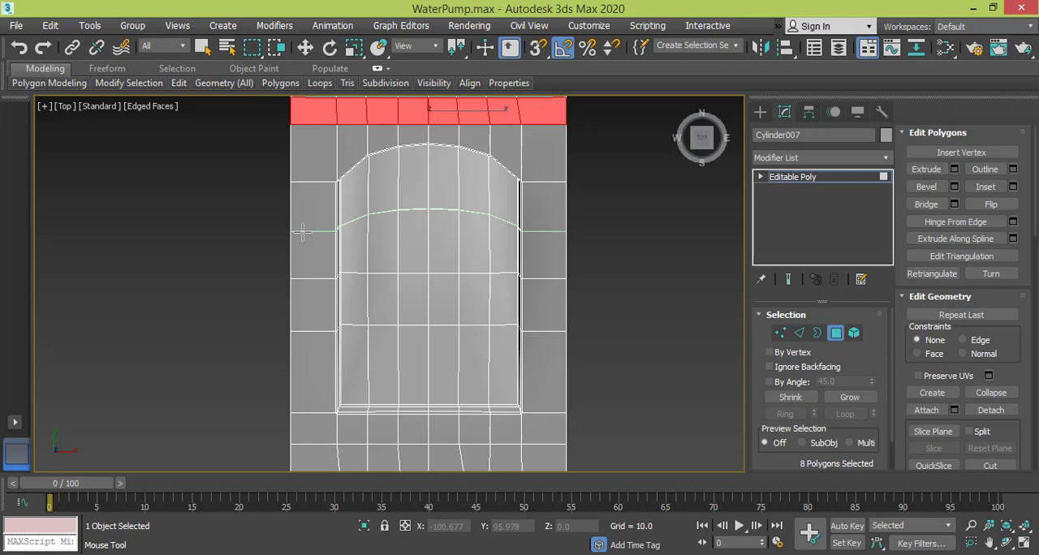
pyautogui.click(780, 333)
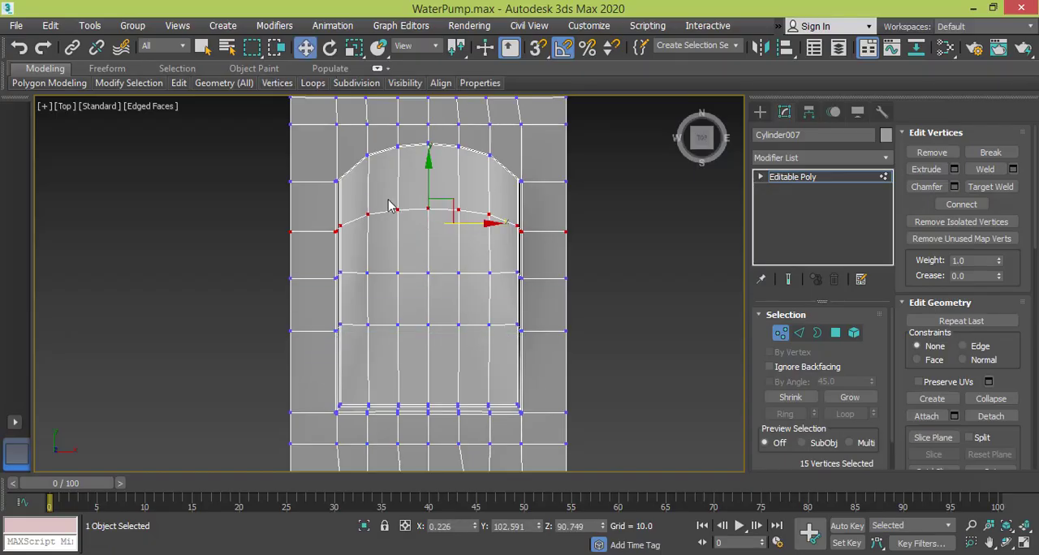
pyautogui.moveTo(432, 254)
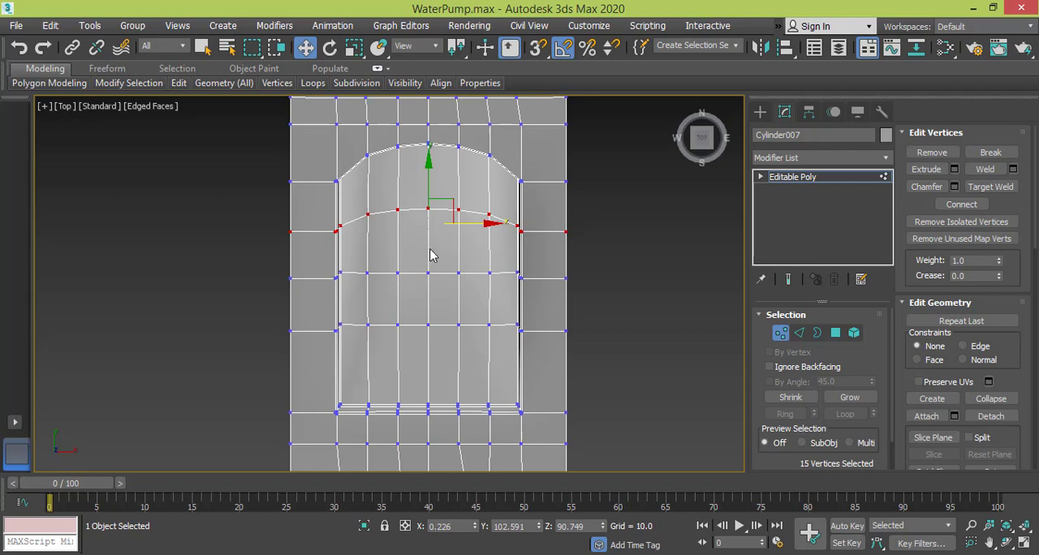
pyautogui.moveTo(481, 290)
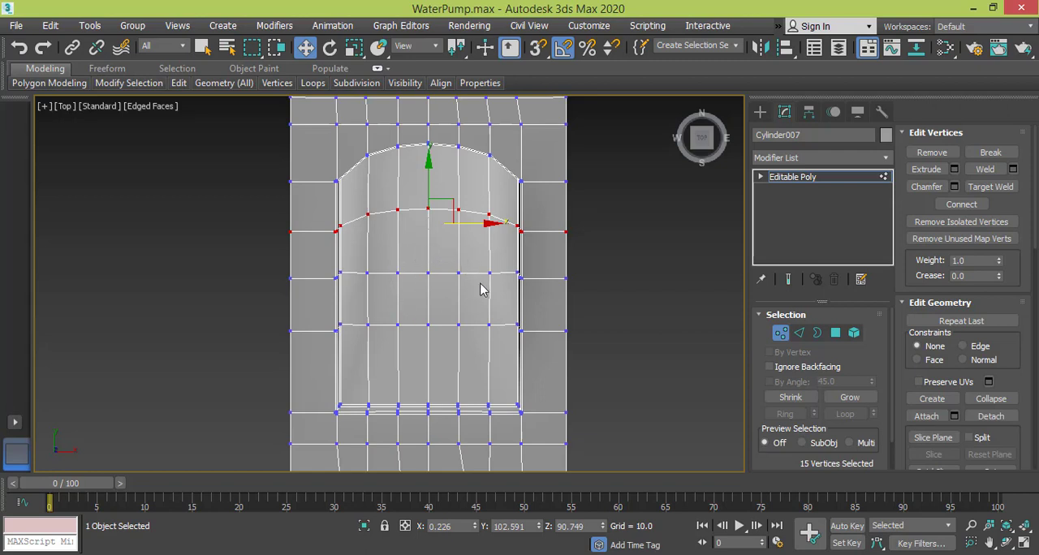
pyautogui.moveTo(447, 280)
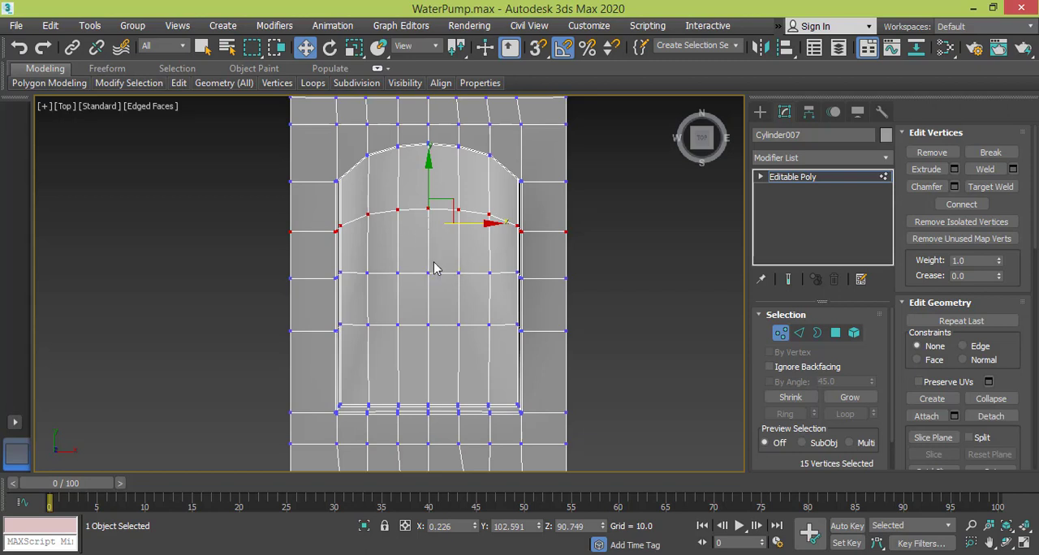
pyautogui.moveTo(800, 333)
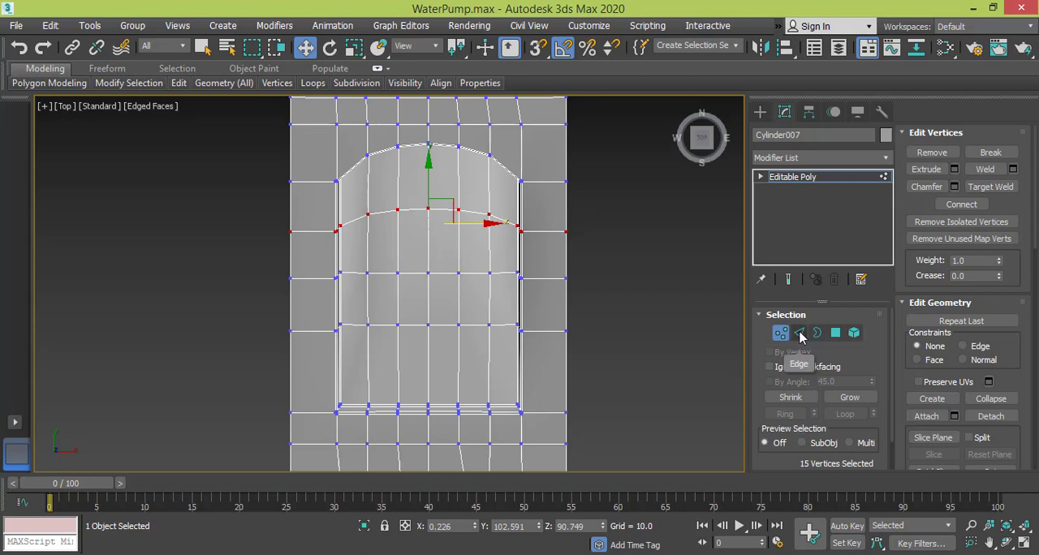
# Select the edges across the hole and connect them into a horizontal edge loop.
pyautogui.click(799, 333)
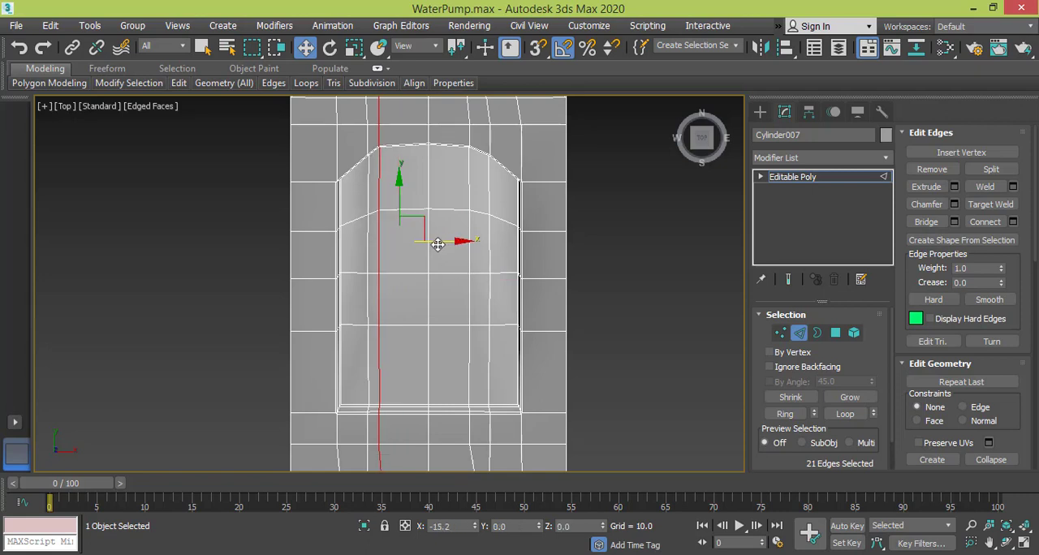
pyautogui.moveTo(439, 244); pyautogui.dragTo(451, 274)
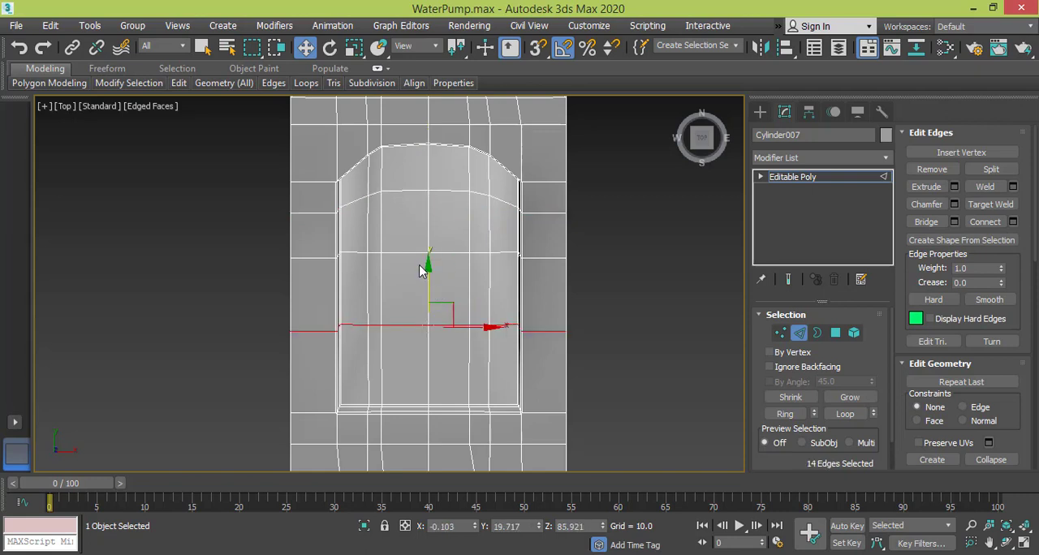
pyautogui.moveTo(429, 268); pyautogui.dragTo(429, 227)
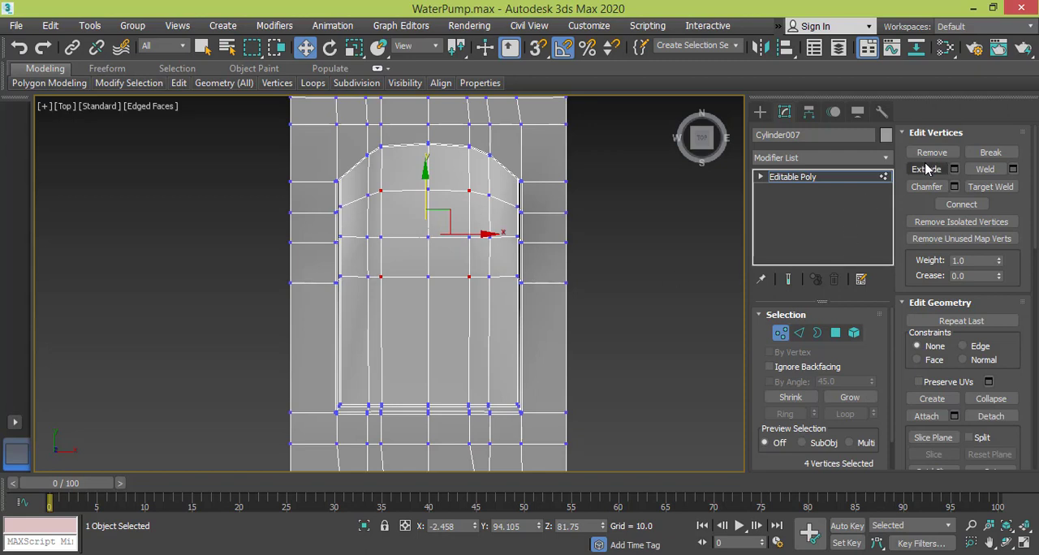
# Chamfer the four selected vertices and shift the vertical edge loop slightly left.
pyautogui.click(955, 186)
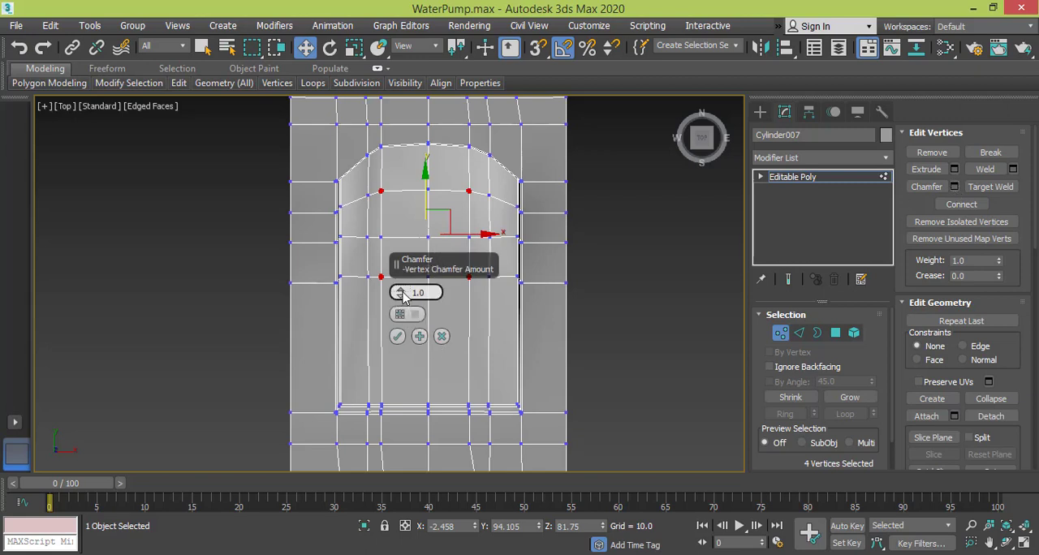
pyautogui.moveTo(403, 292); pyautogui.dragTo(403, 284)
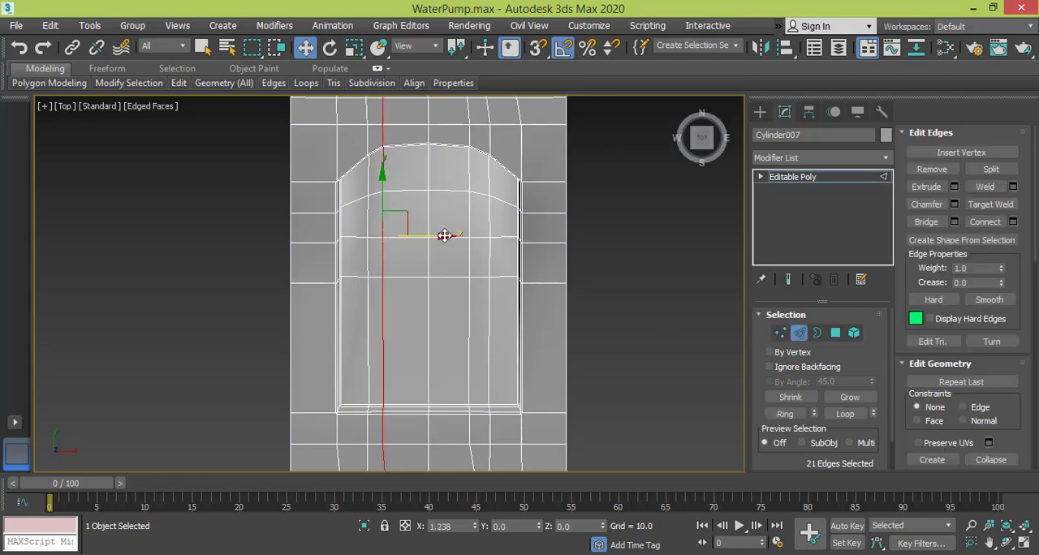
pyautogui.moveTo(444, 235); pyautogui.dragTo(455, 238)
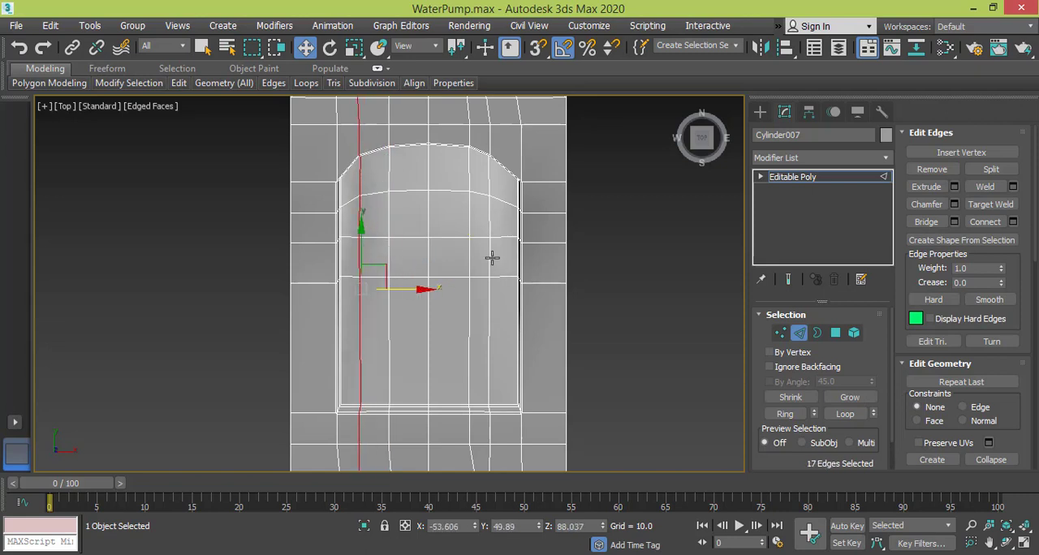
pyautogui.moveTo(422, 291); pyautogui.dragTo(540, 225)
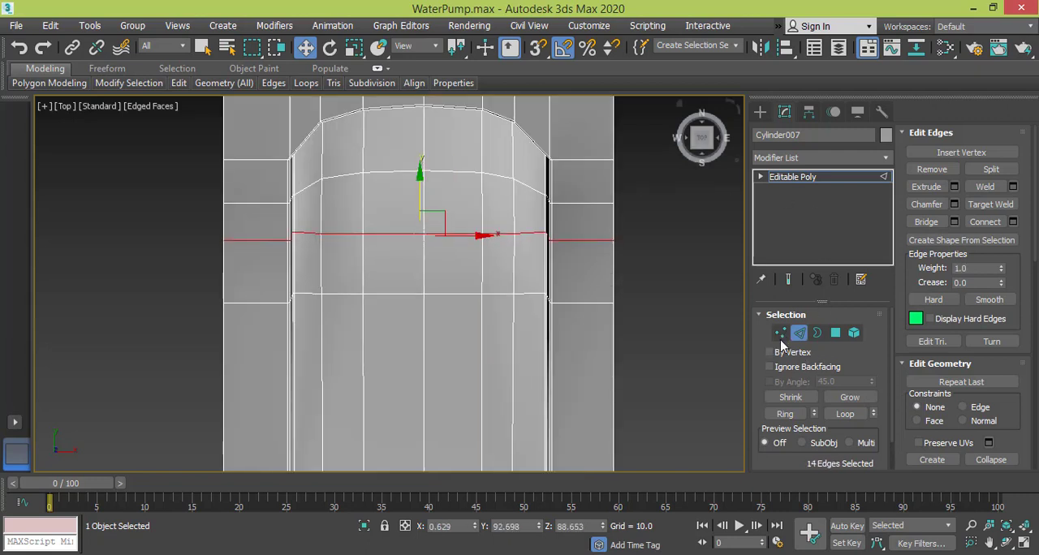
# Chamfer the four vertices inside the hole in Vertex mode and confirm.
pyautogui.click(780, 333)
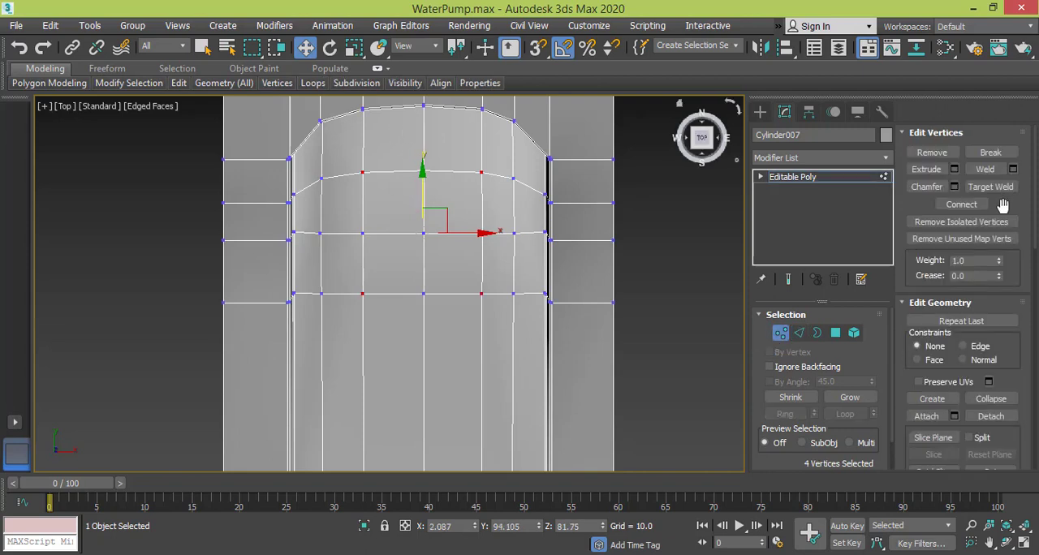
pyautogui.click(955, 187)
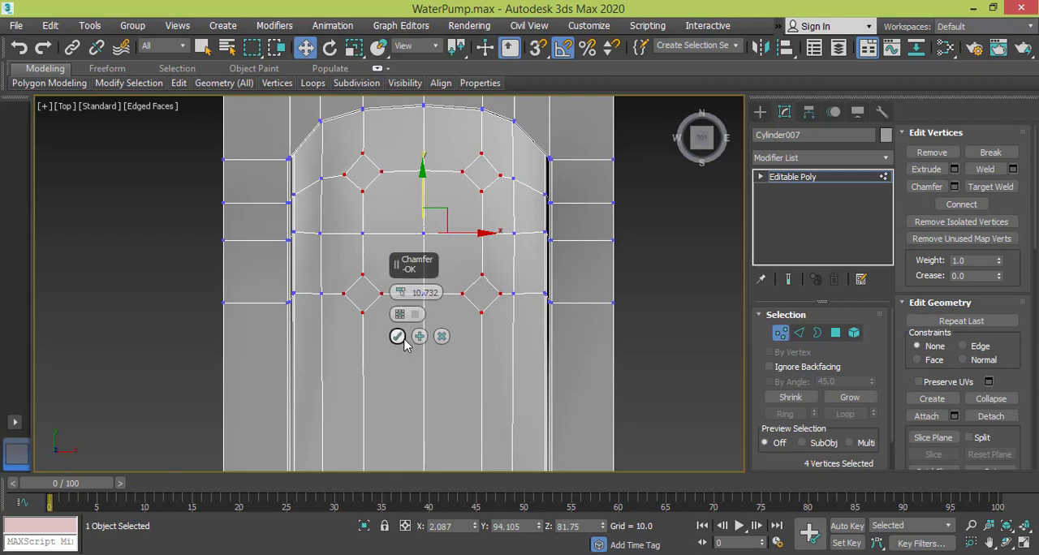
pyautogui.click(398, 337)
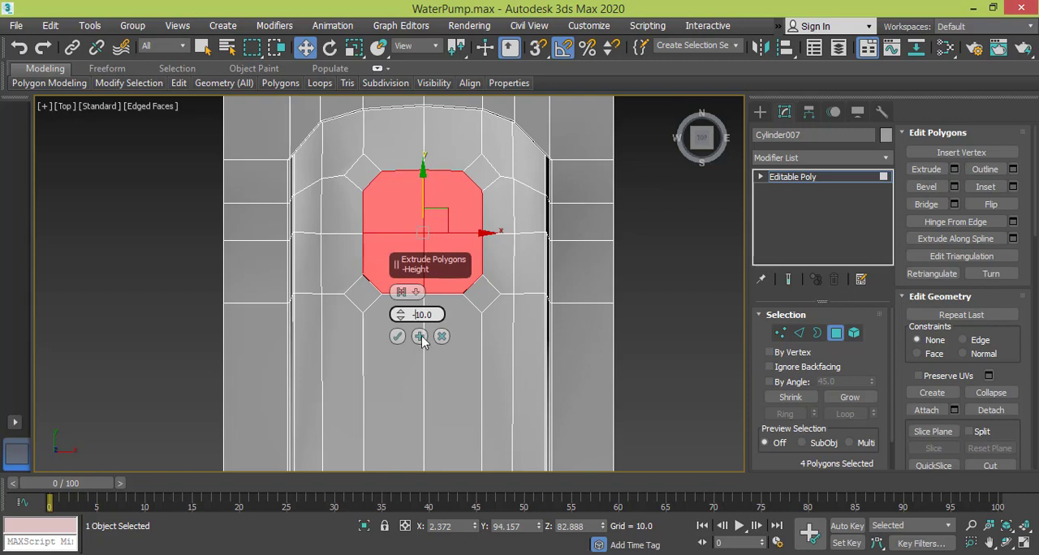
# Apply the -10 inward extrusion of the octagonal patch and return to Top view.
pyautogui.click(420, 337)
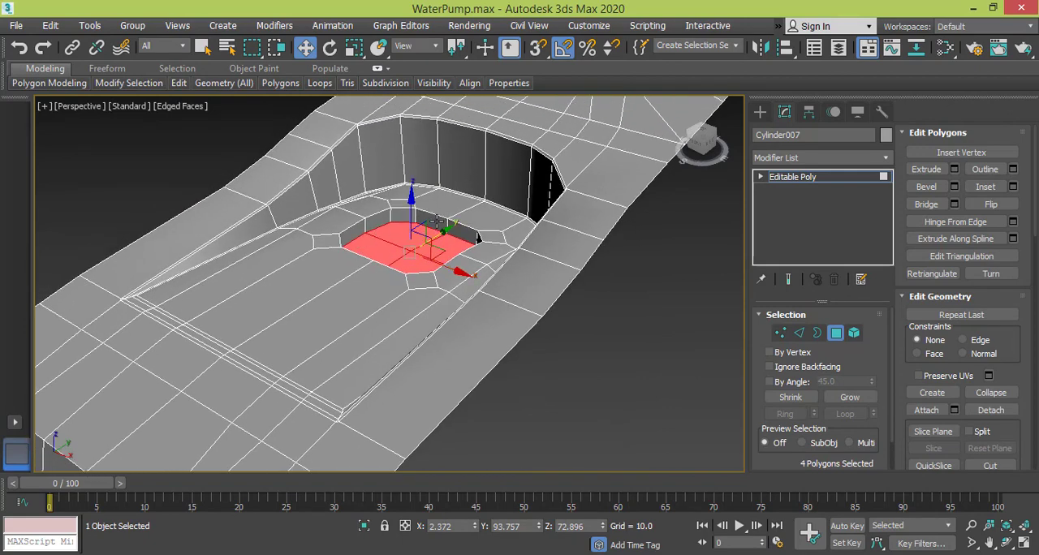
pyautogui.press('t')
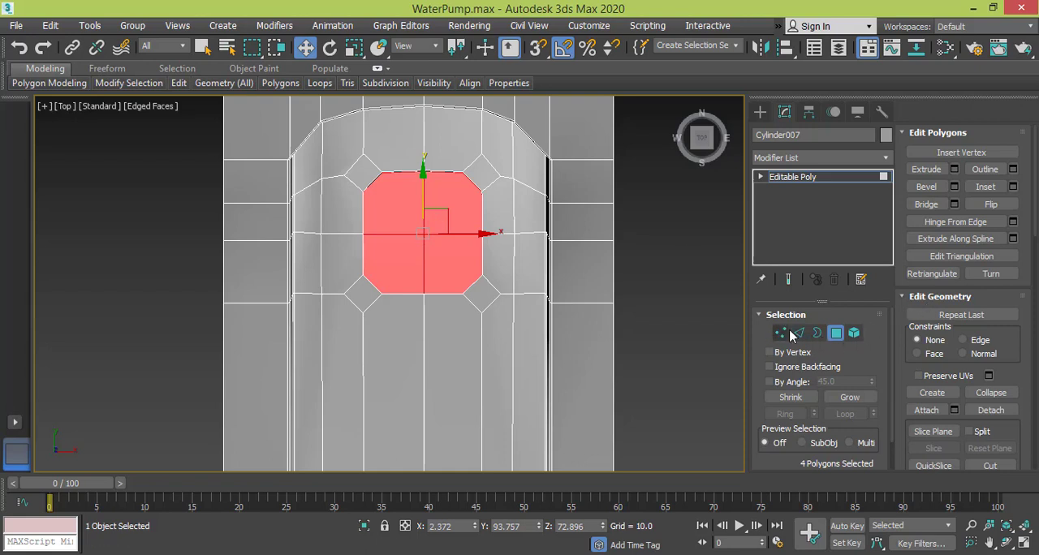
# Scale the pocket's vertices outward into a rounder outline, then exit vertex editing.
pyautogui.click(780, 333)
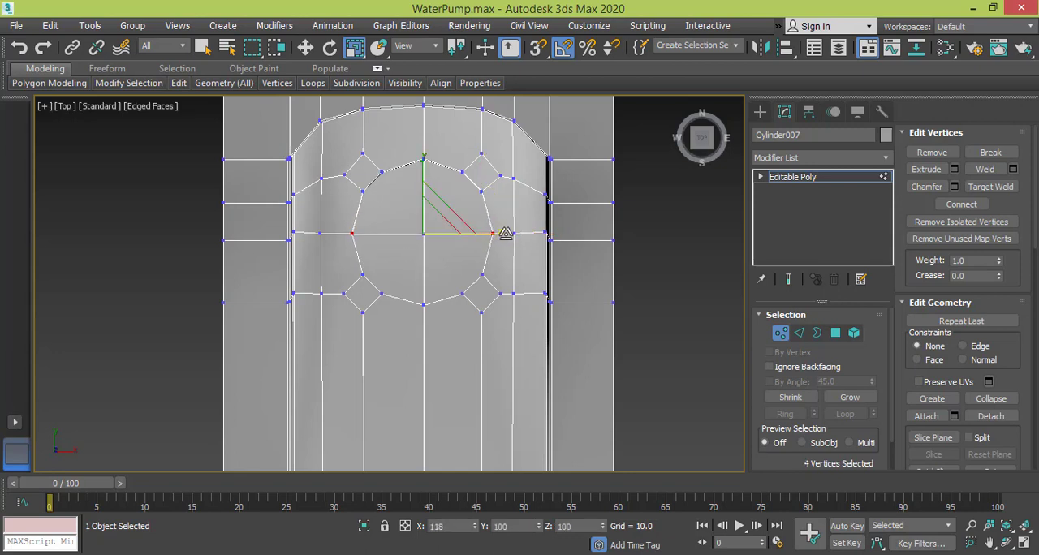
pyautogui.click(556, 283)
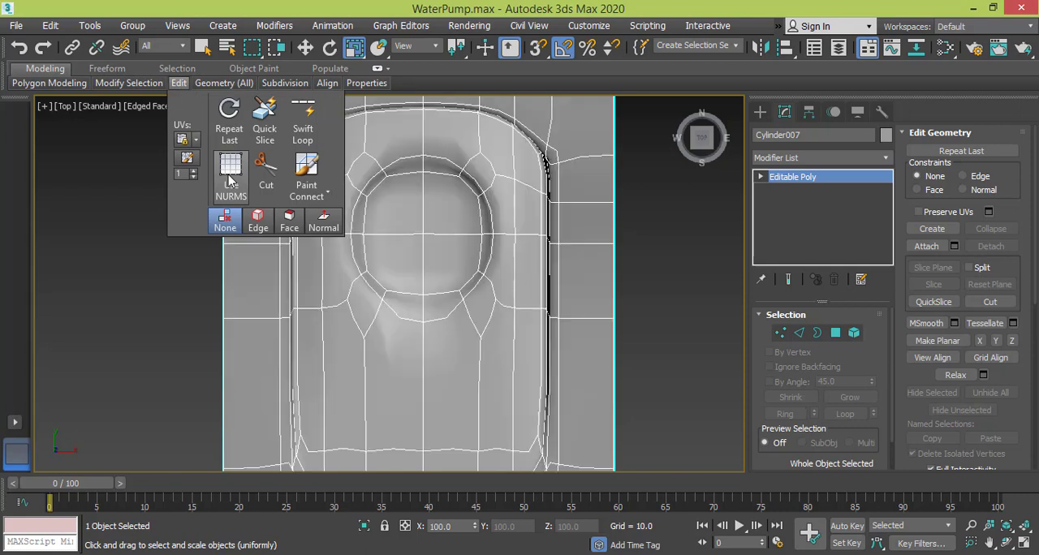
# Preview the body with NURMS smoothing, then turn it off and resume Vertex mode.
pyautogui.click(230, 176)
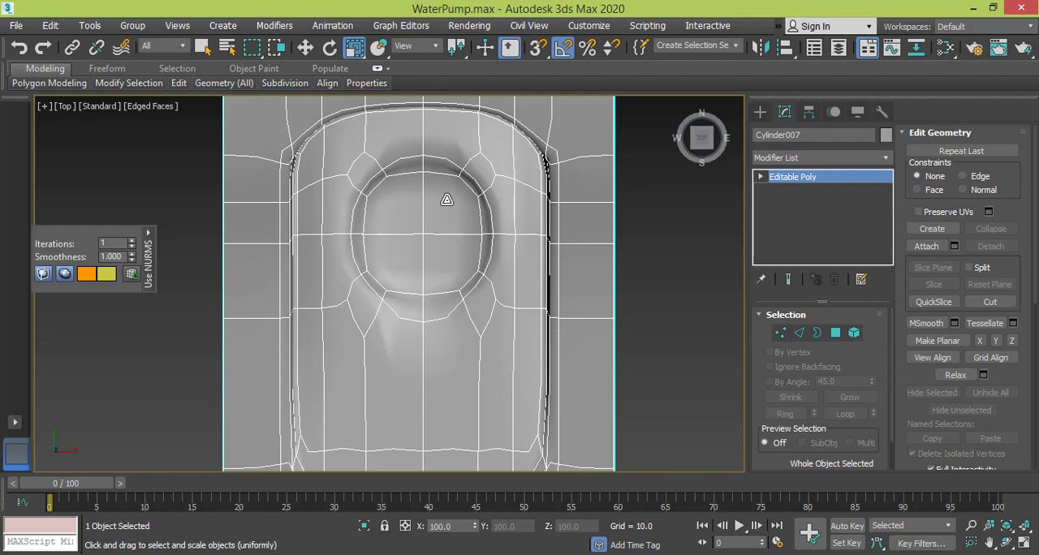
pyautogui.moveTo(418, 162)
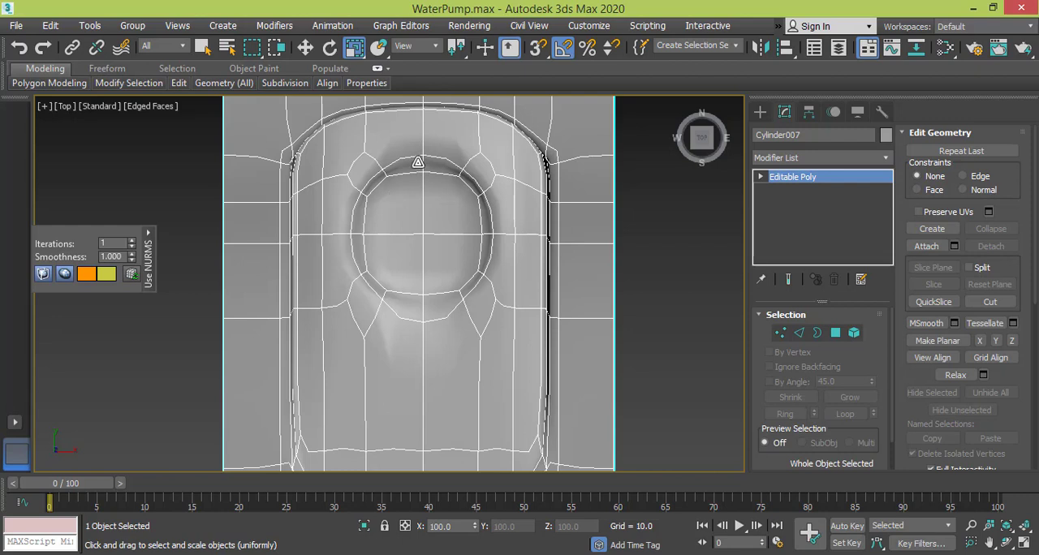
pyautogui.moveTo(716, 268)
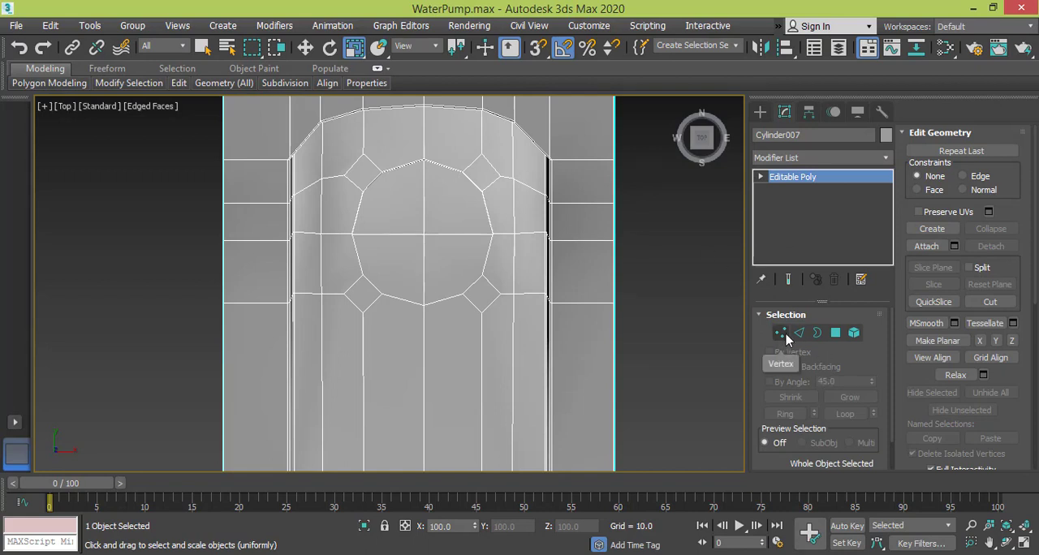
pyautogui.click(780, 333)
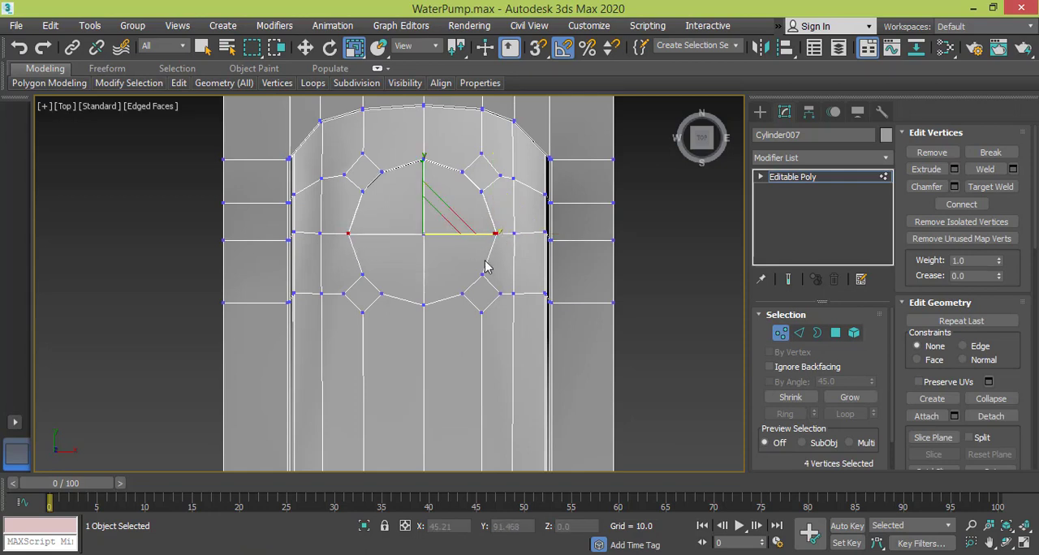
# Deselect the vertices and activate Box creation from the standard primitives.
pyautogui.click(625, 260)
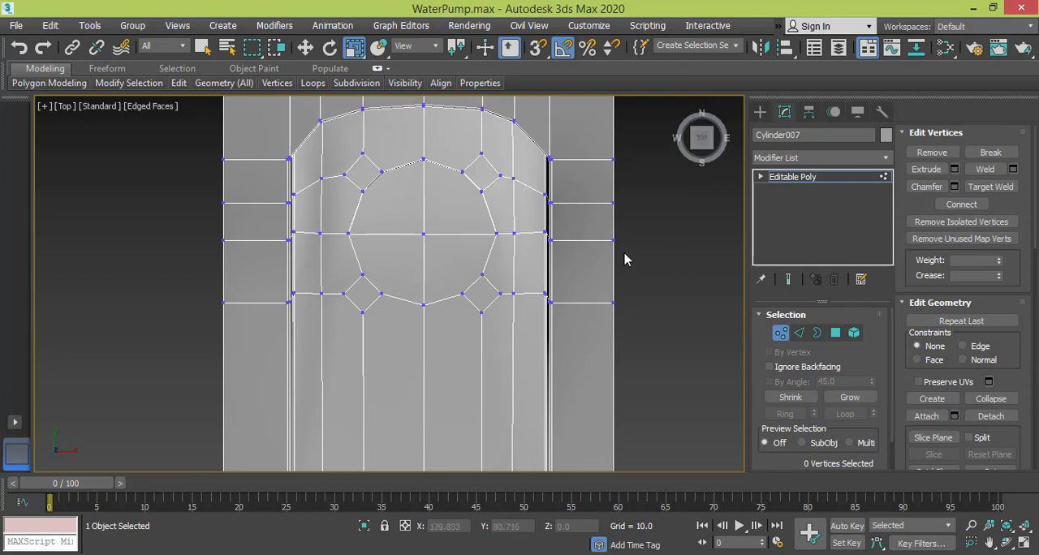
pyautogui.moveTo(769, 119)
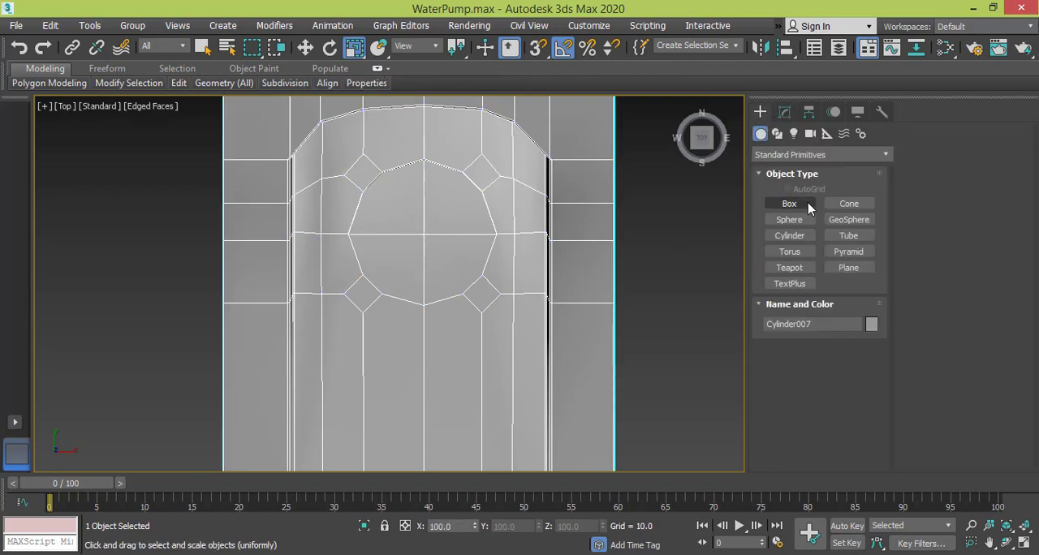
pyautogui.click(789, 203)
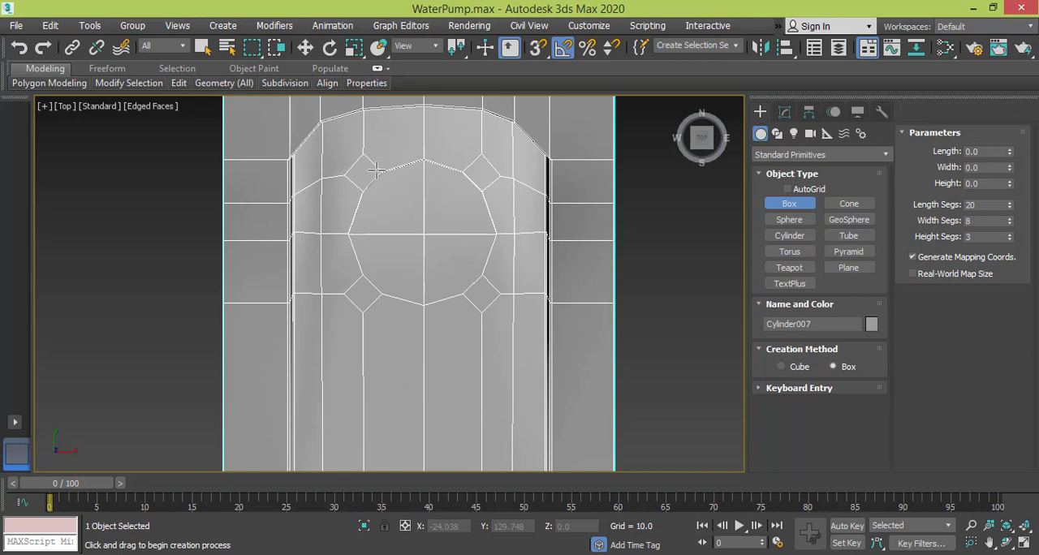
pyautogui.moveTo(461, 252)
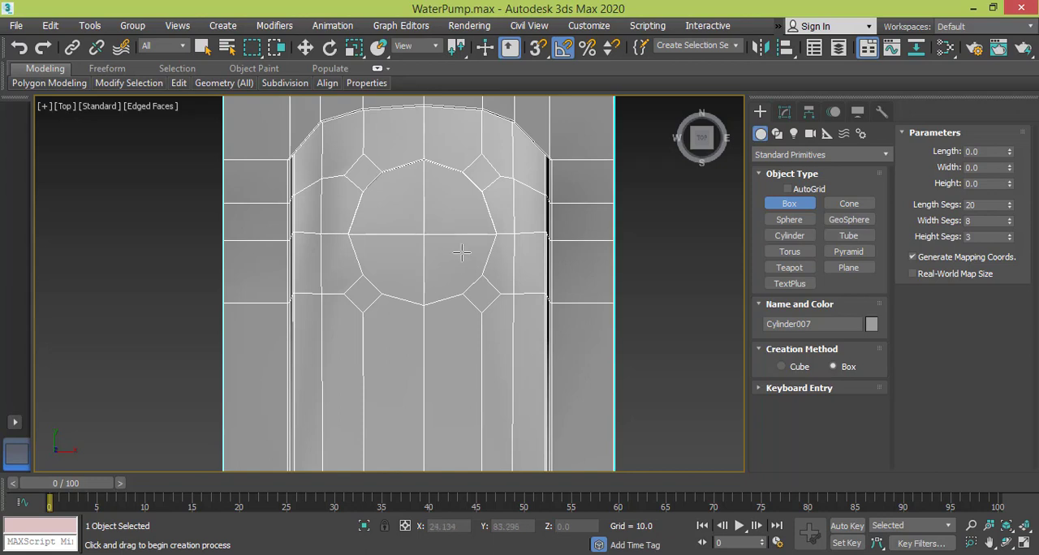
pyautogui.moveTo(487, 204)
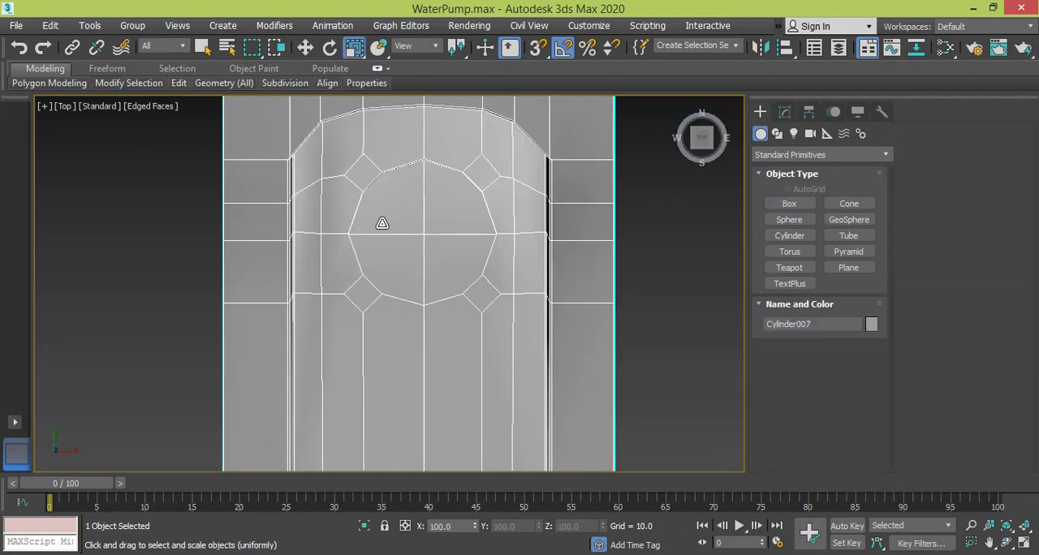
# In Polygon mode, inset the round centre patch by 1 unit and start a 50-unit extrusion.
pyautogui.click(784, 112)
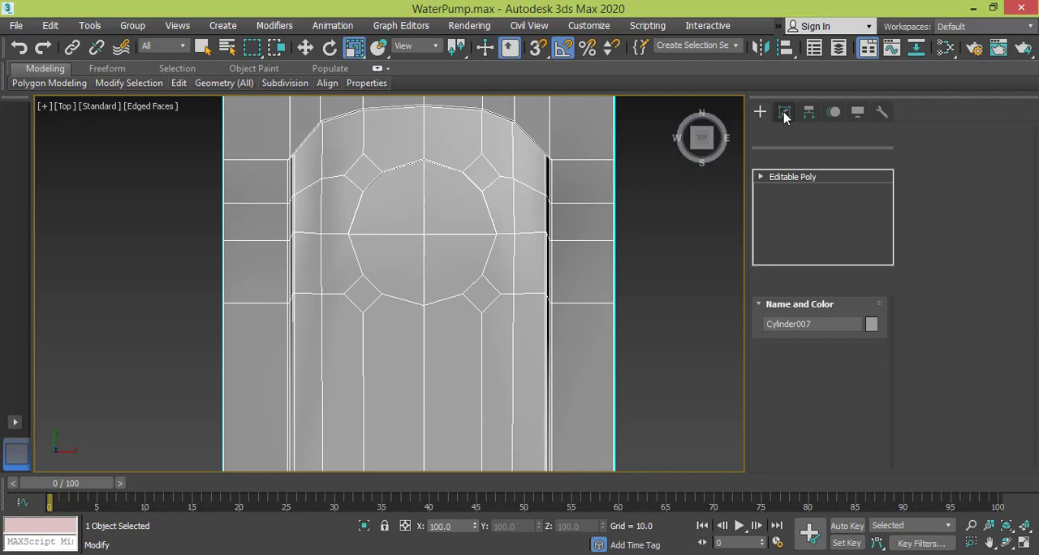
pyautogui.click(785, 112)
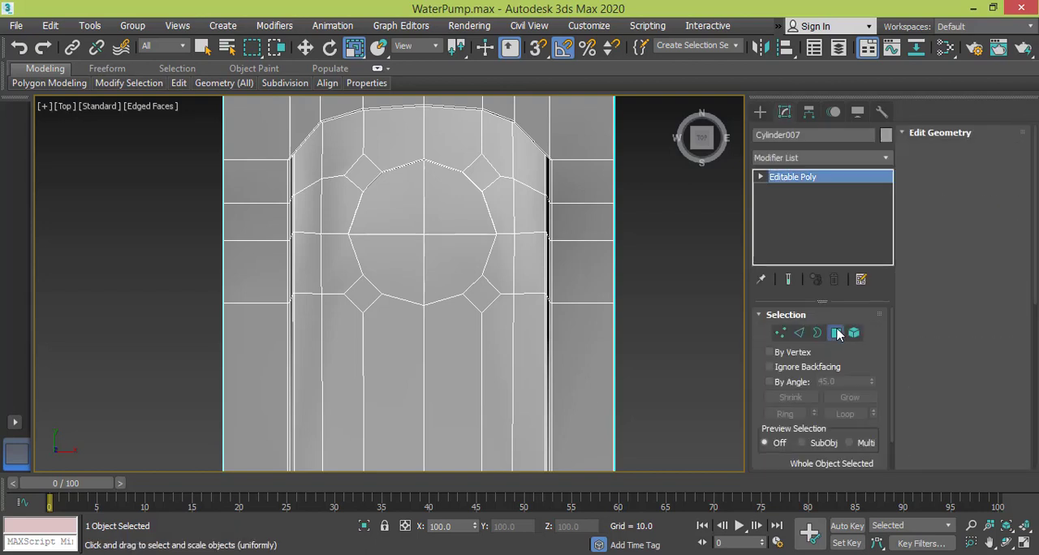
pyautogui.click(835, 333)
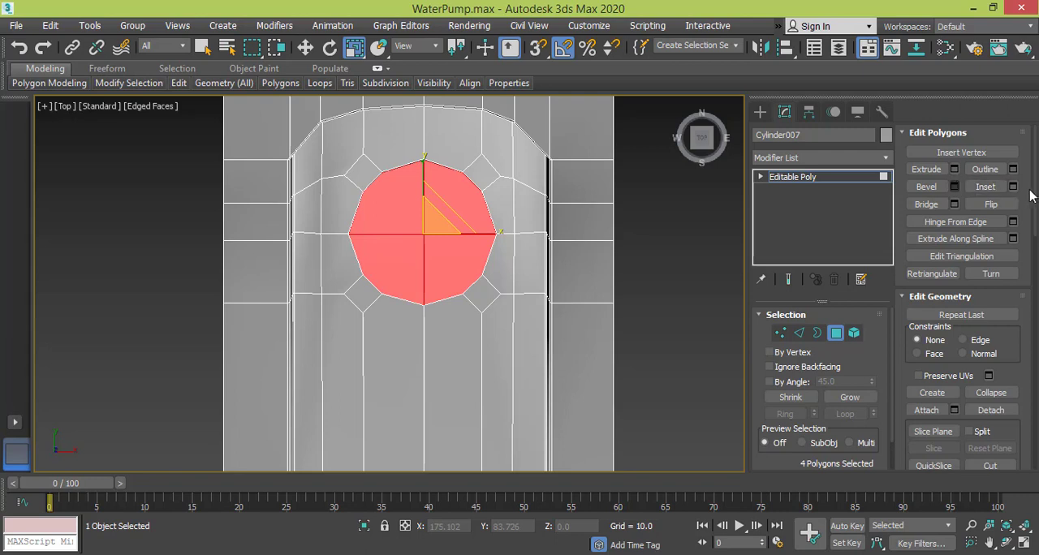
pyautogui.click(954, 169)
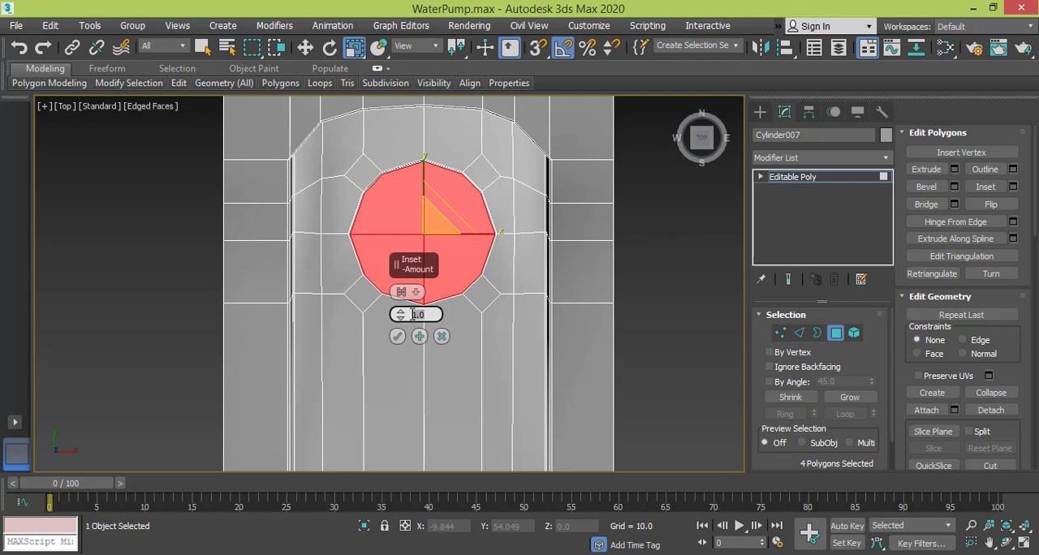
pyautogui.click(398, 336)
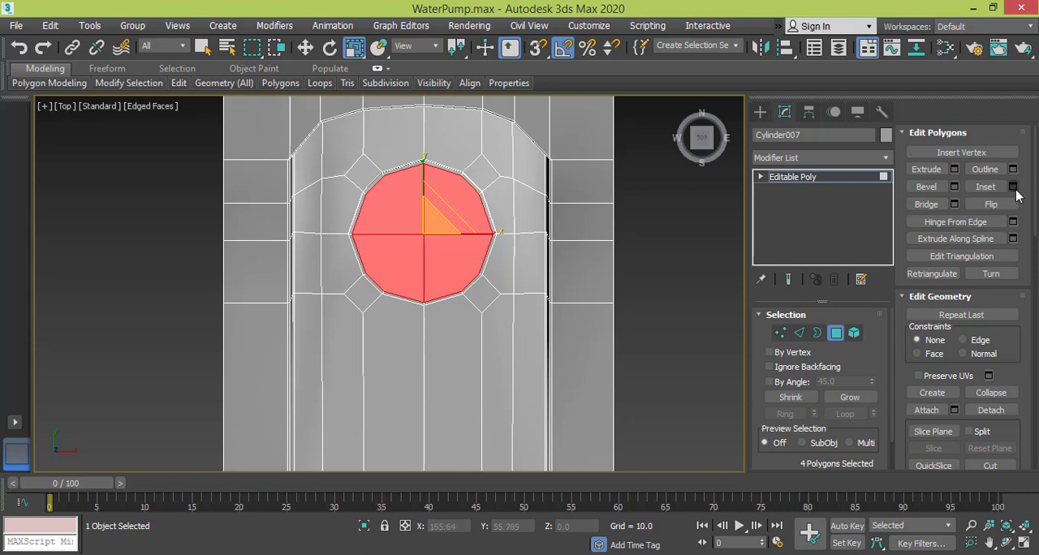
pyautogui.click(986, 187)
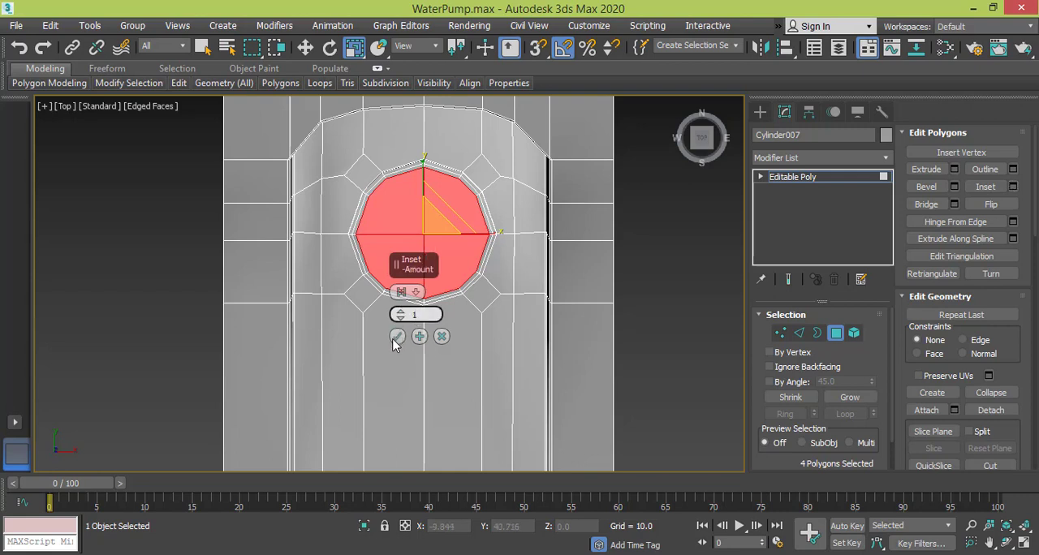
pyautogui.click(397, 336)
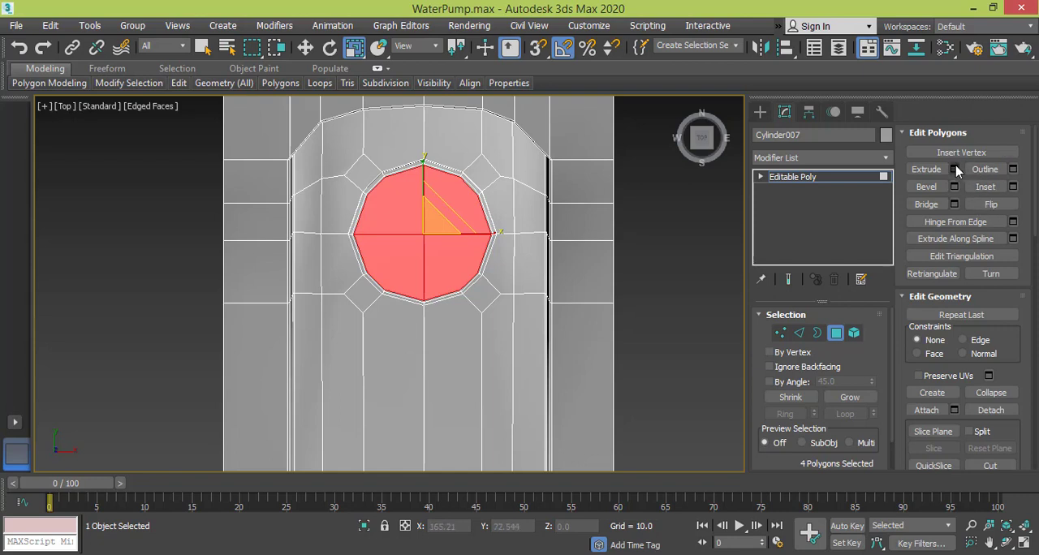
pyautogui.click(955, 169)
pyautogui.write('50')
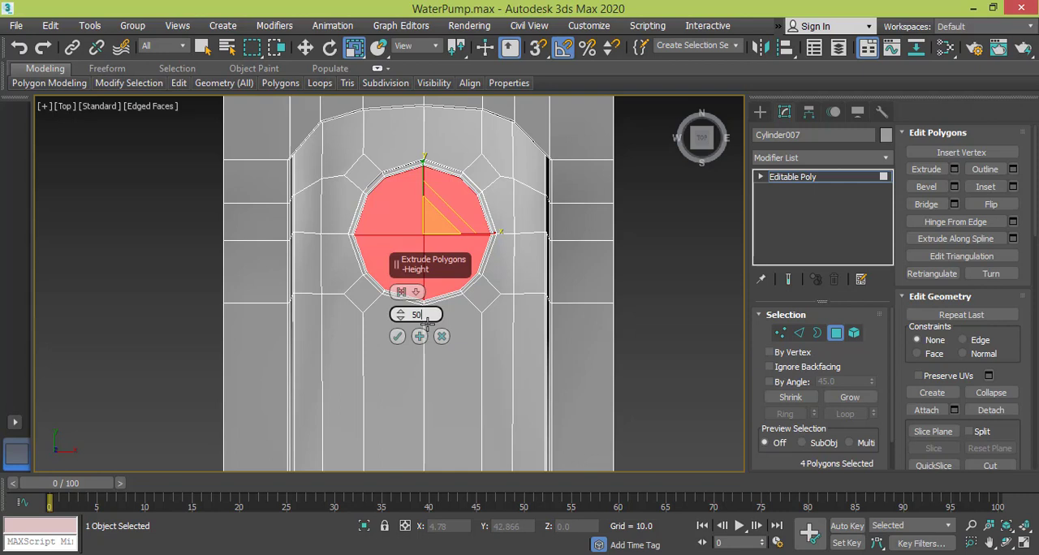
# Apply the 50-unit extrusion, then bevel the top faces with height 10 and an inward outline.
pyautogui.click(398, 336)
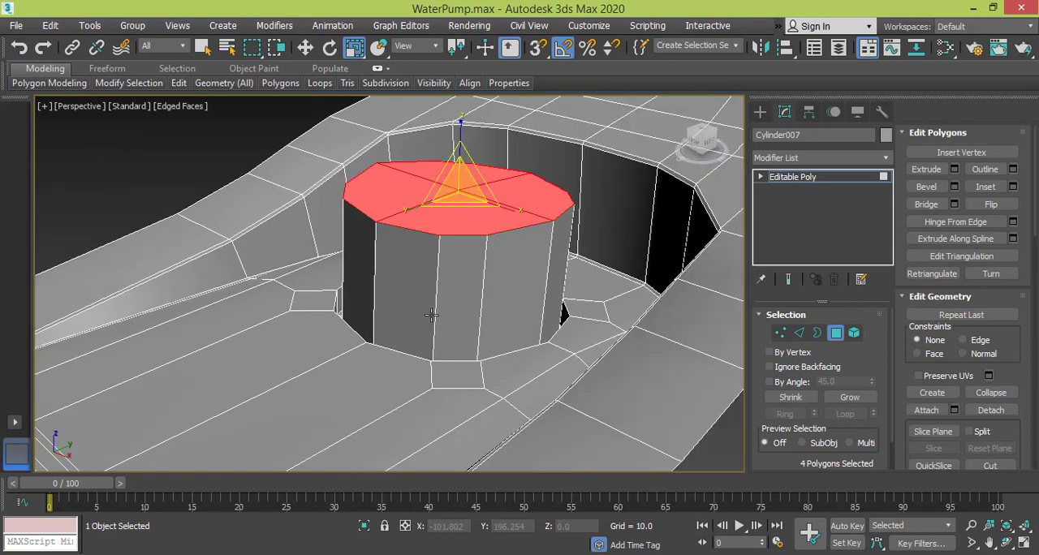
pyautogui.moveTo(955, 195)
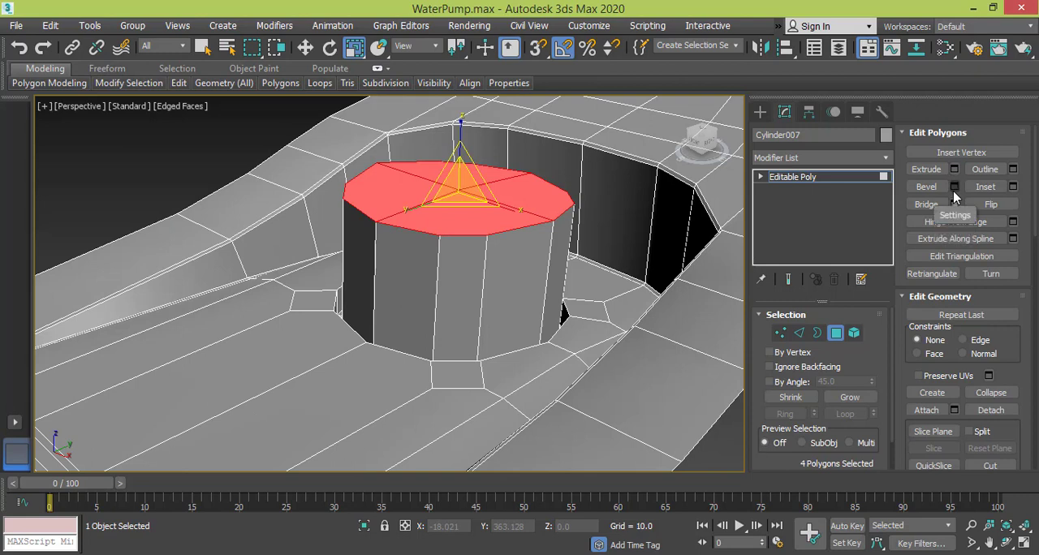
pyautogui.click(955, 186)
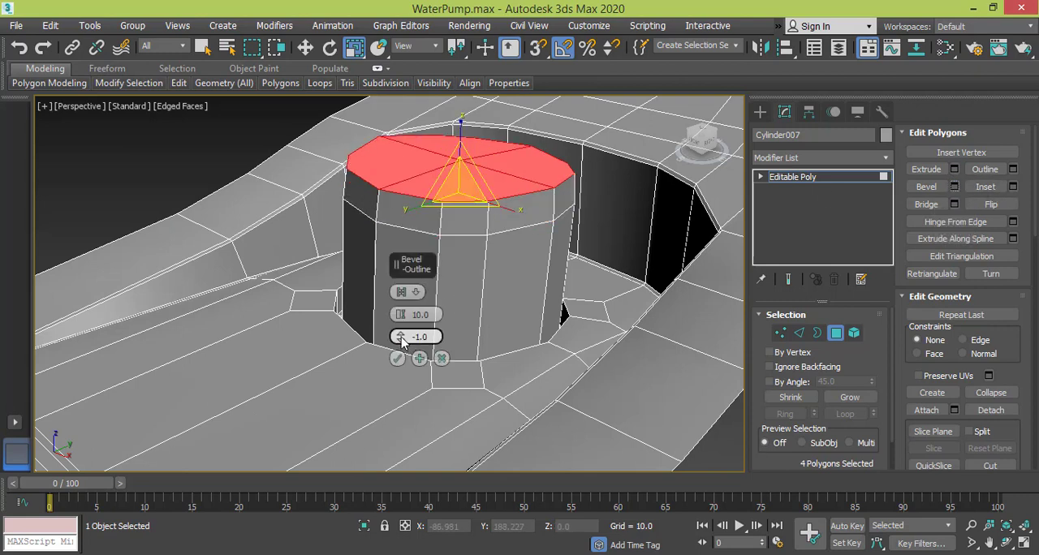
pyautogui.moveTo(400, 337); pyautogui.dragTo(399, 357)
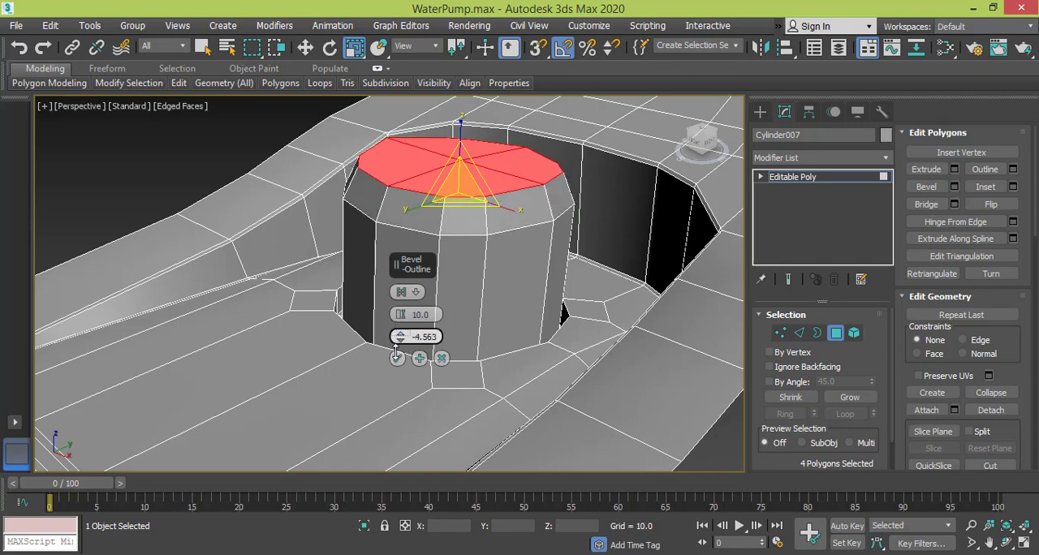
pyautogui.moveTo(416, 336); pyautogui.dragTo(415, 358)
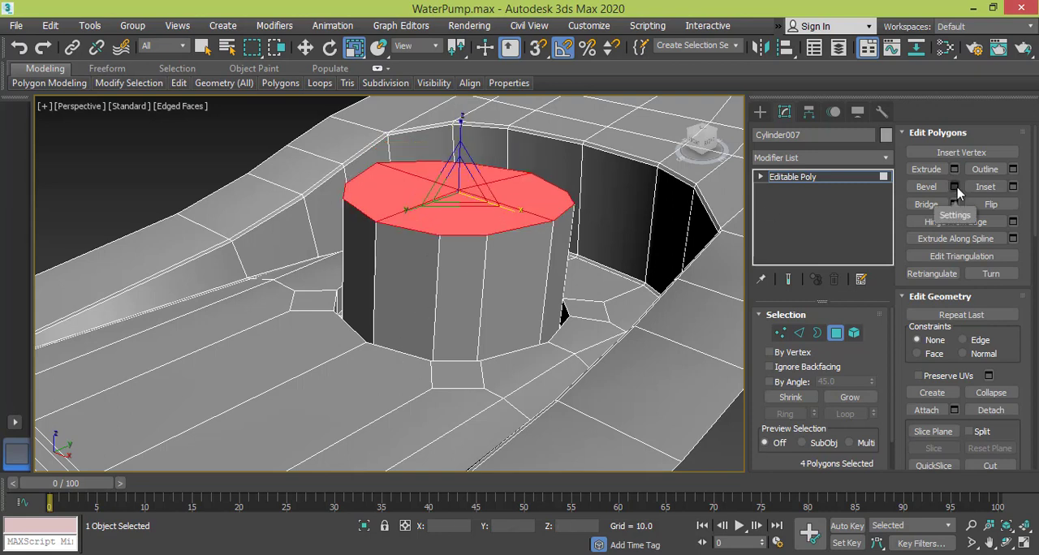
pyautogui.click(955, 175)
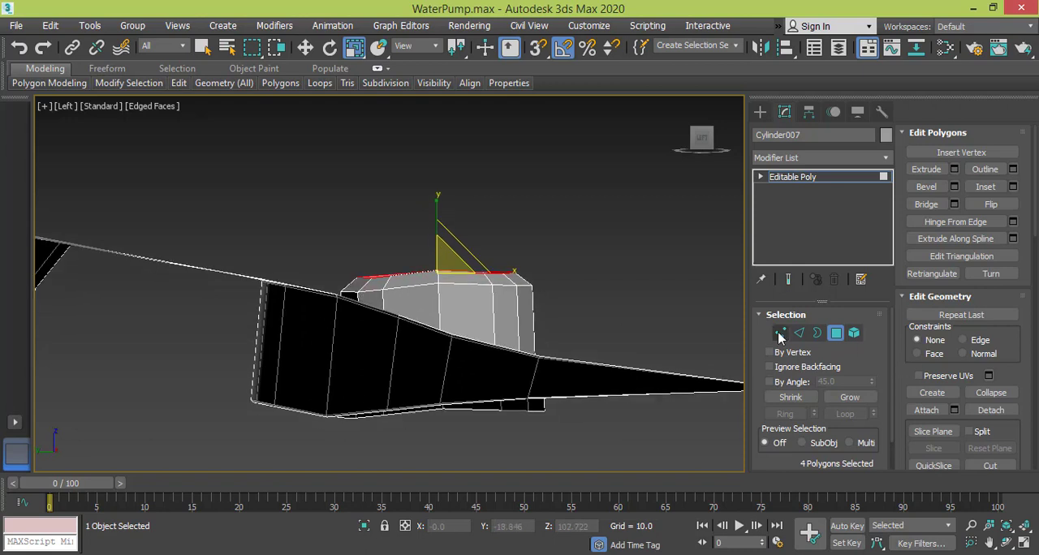
# In Vertex mode, select the button's top vertices, flatten them to one height, and check edges.
pyautogui.click(781, 333)
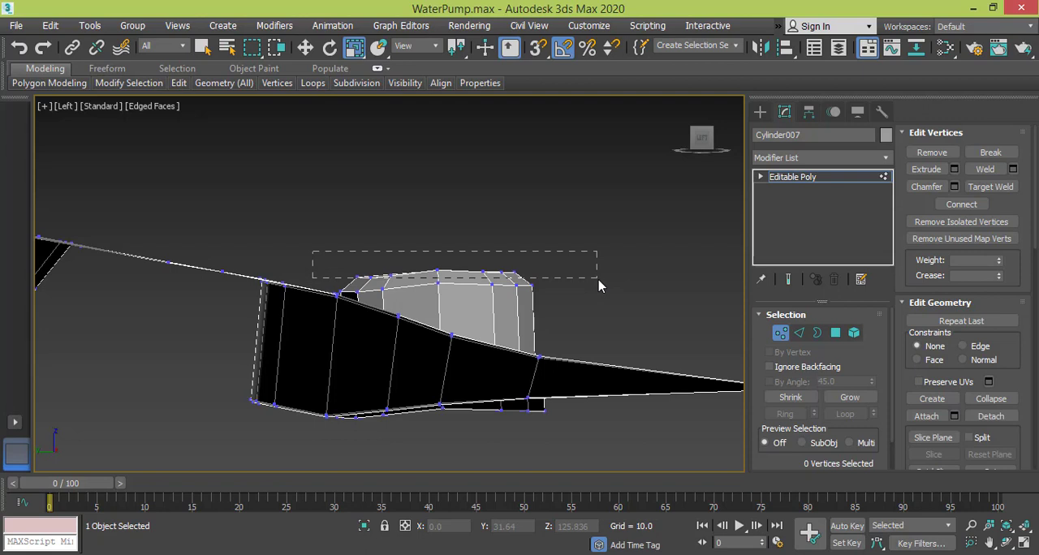
pyautogui.click(849, 398)
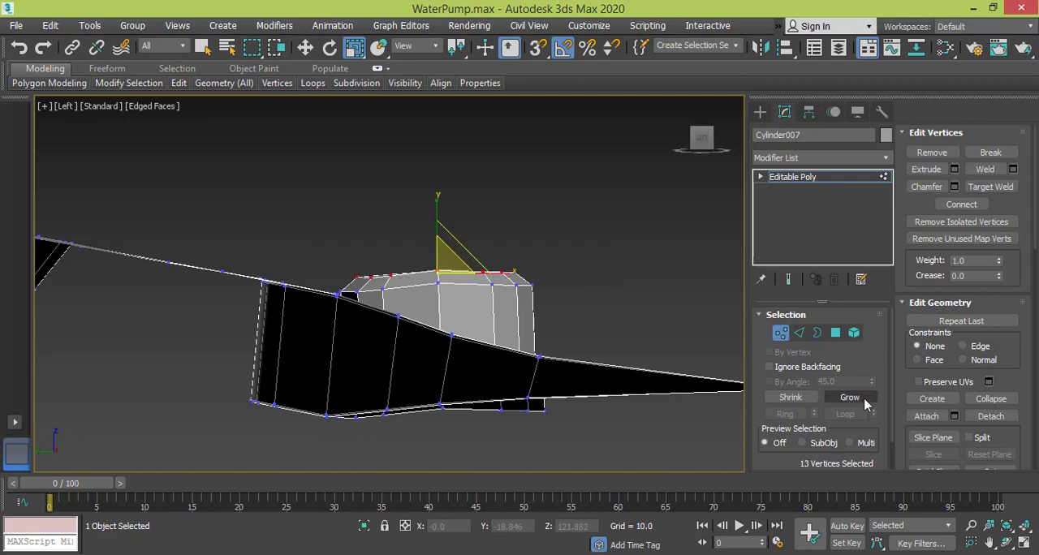
pyautogui.click(849, 397)
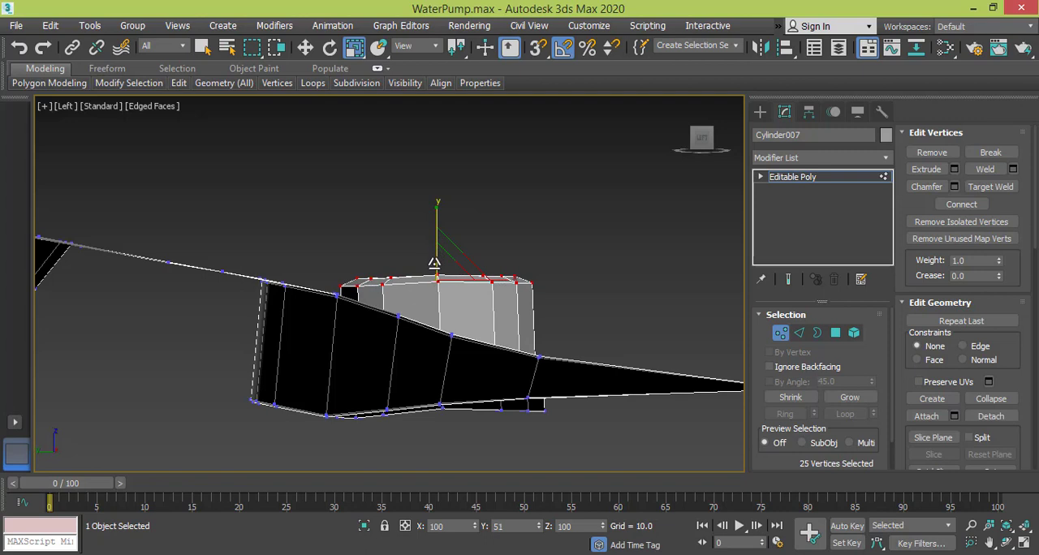
pyautogui.moveTo(437, 268); pyautogui.dragTo(437, 283)
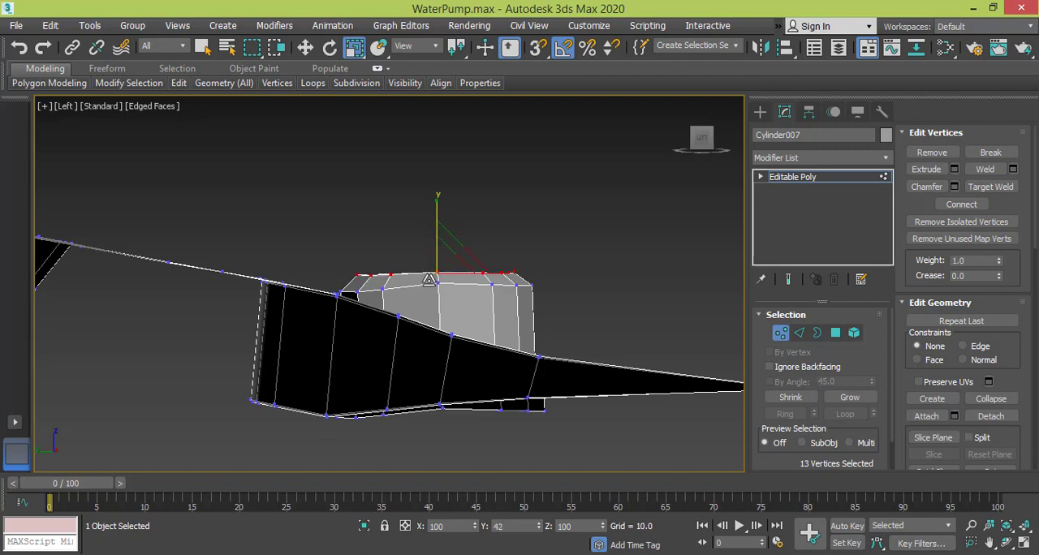
pyautogui.moveTo(430, 278); pyautogui.dragTo(426, 376)
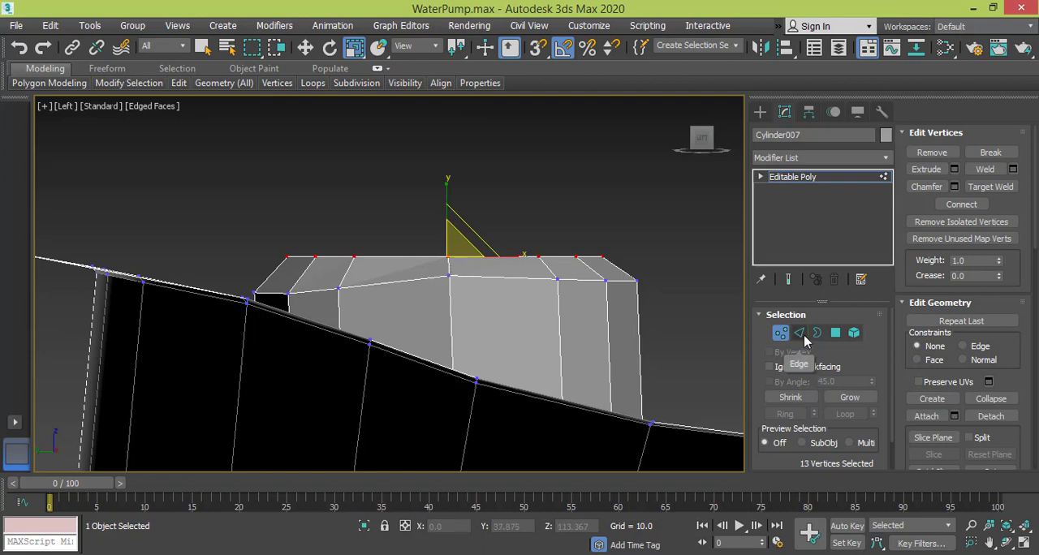
pyautogui.click(799, 333)
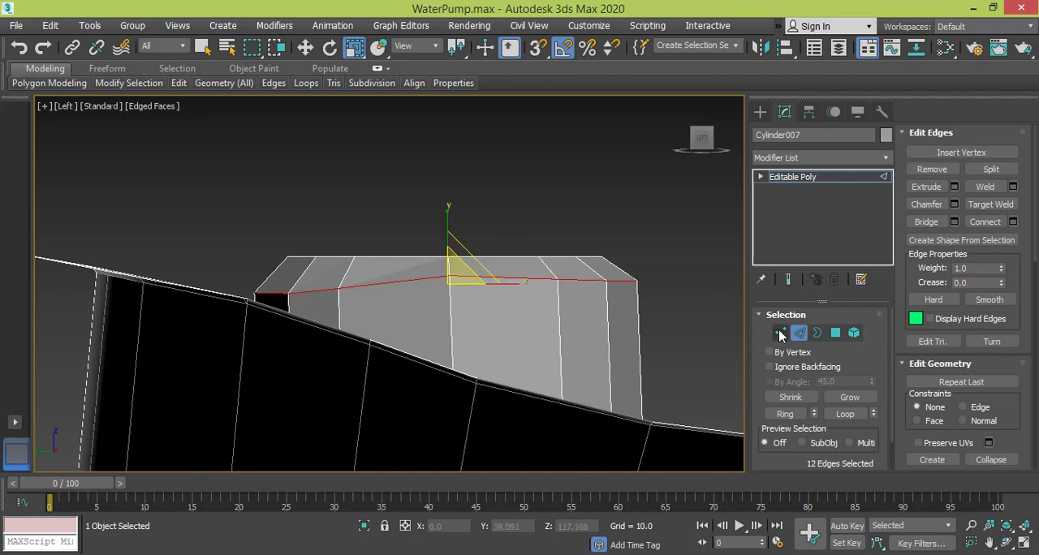
pyautogui.click(782, 333)
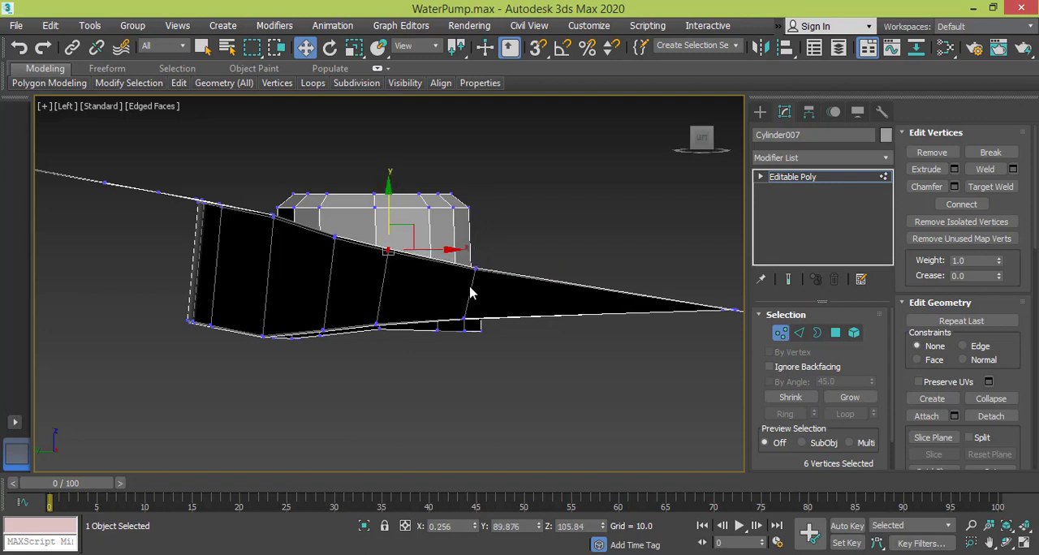
# Zoom the Left view onto the button's base and move its base vertices into place.
pyautogui.moveTo(389, 249); pyautogui.dragTo(475, 268)
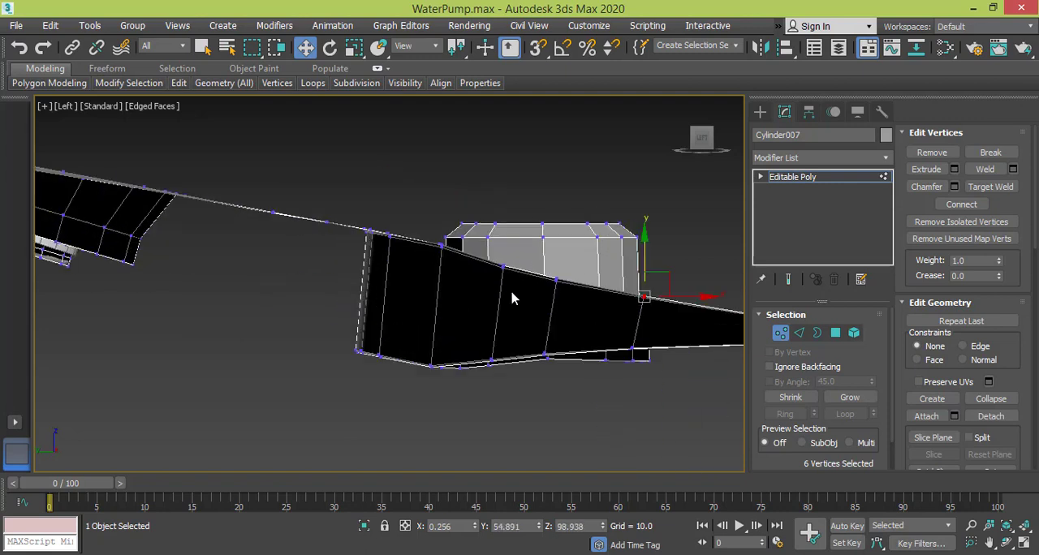
pyautogui.moveTo(512, 299); pyautogui.dragTo(384, 287)
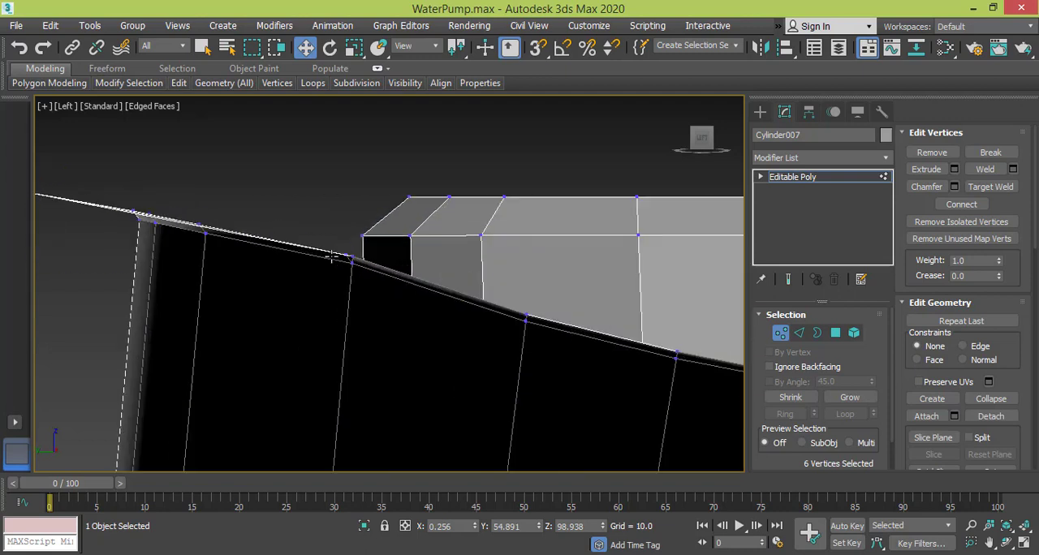
pyautogui.click(333, 258)
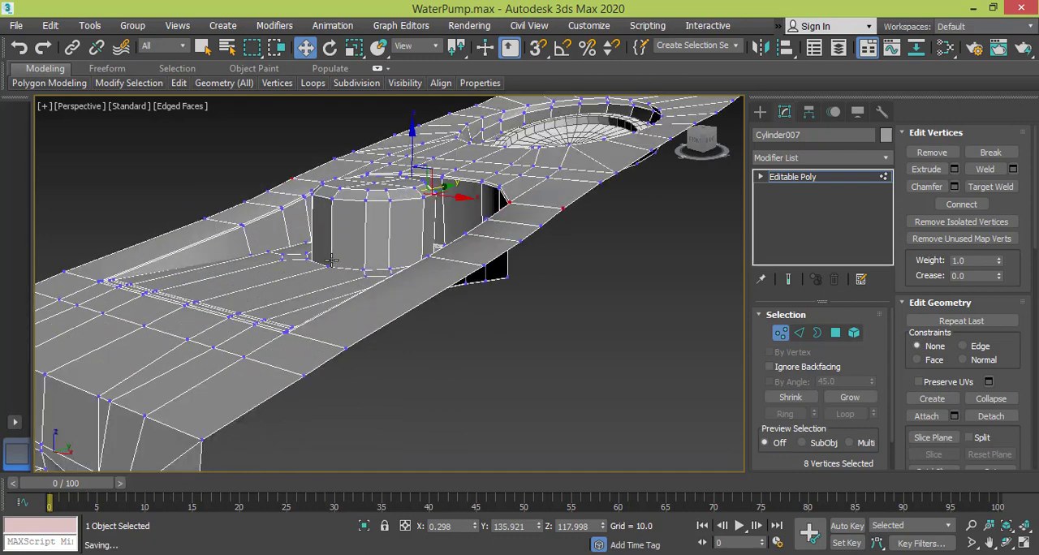
pyautogui.moveTo(341, 242)
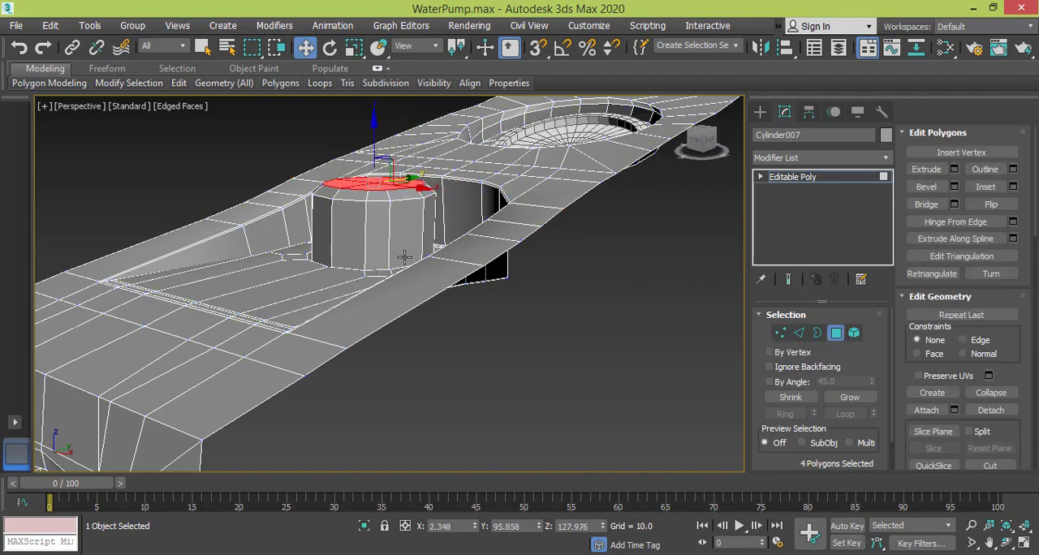
# Grow the top face selection twice to cover the whole button and assign the dark material.
pyautogui.click(850, 398)
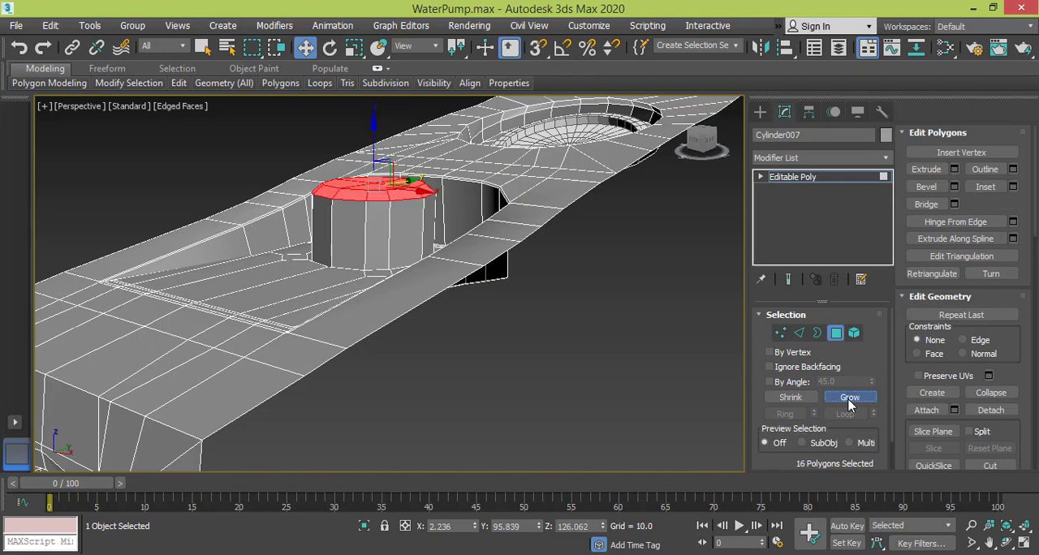
pyautogui.click(850, 397)
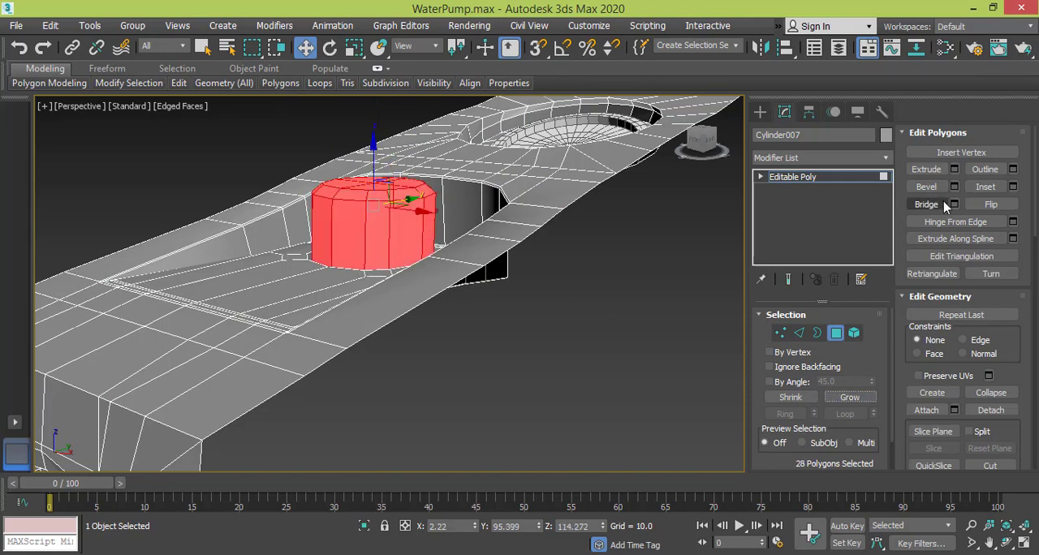
pyautogui.moveTo(944, 48)
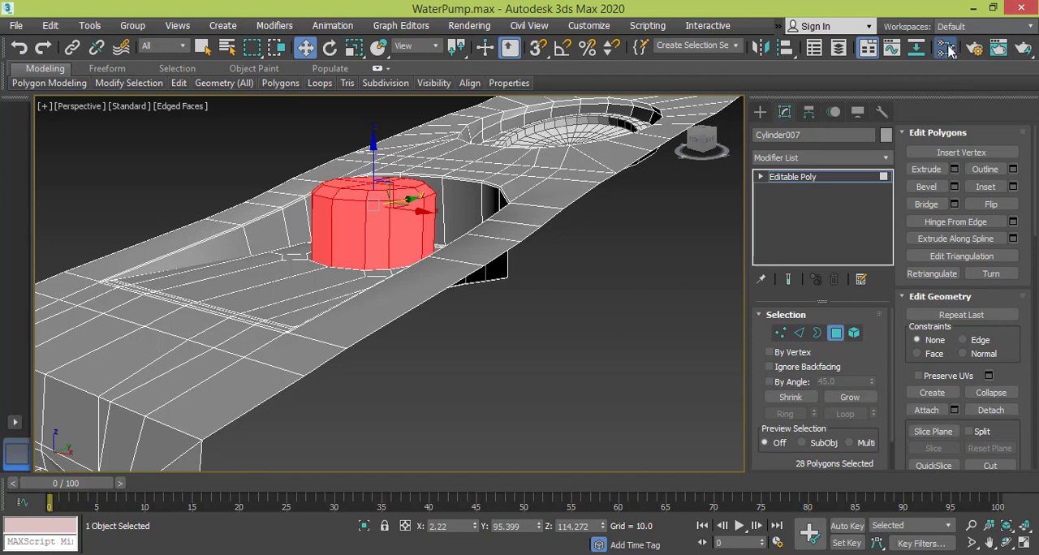
pyautogui.moveTo(475, 229)
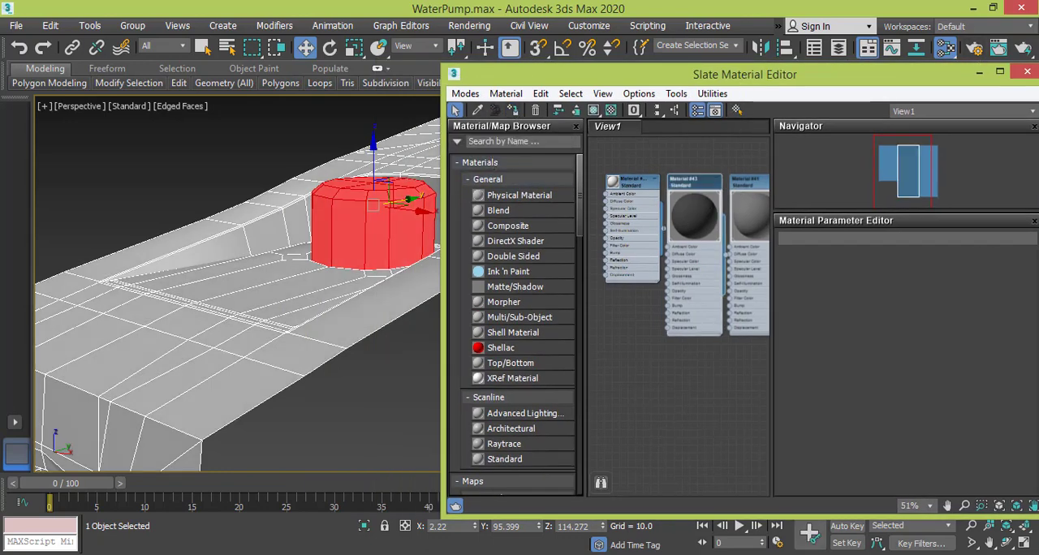
pyautogui.click(1027, 71)
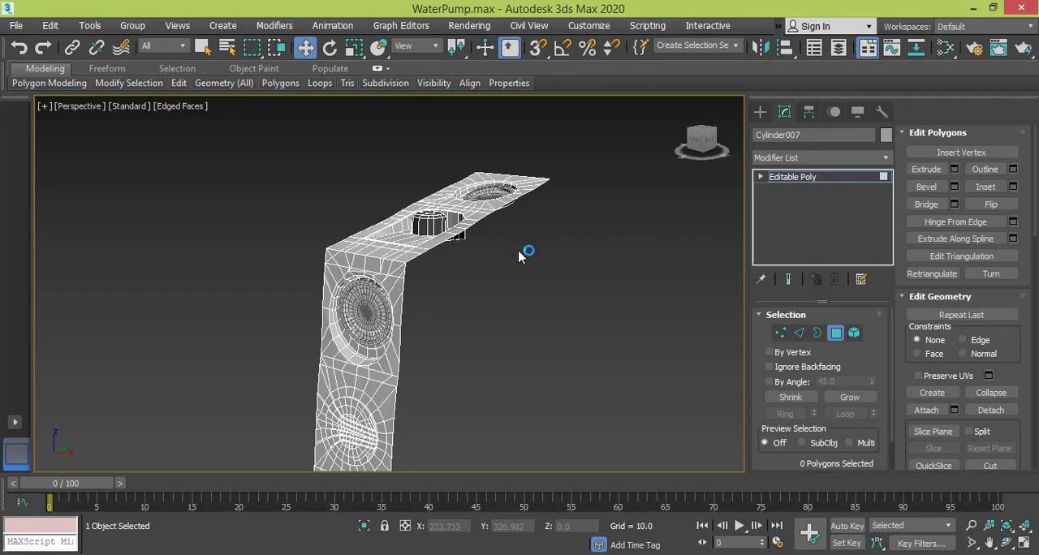
pyautogui.moveTo(552, 325)
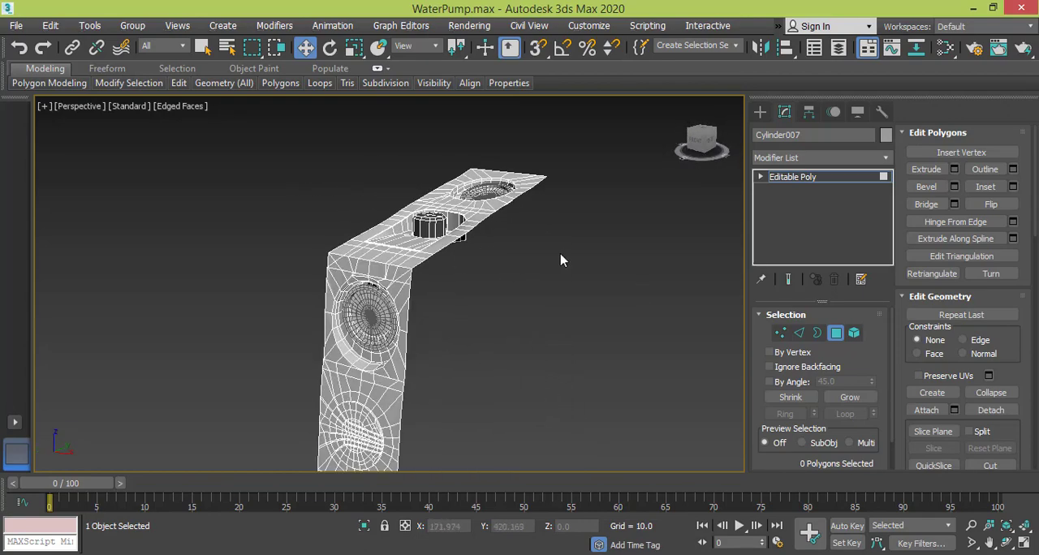
pyautogui.moveTo(473, 236)
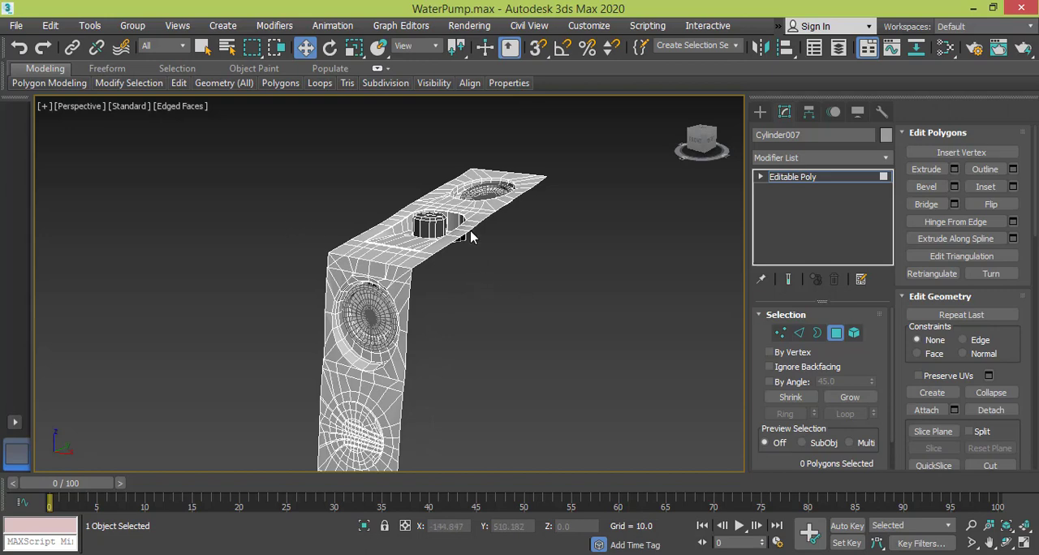